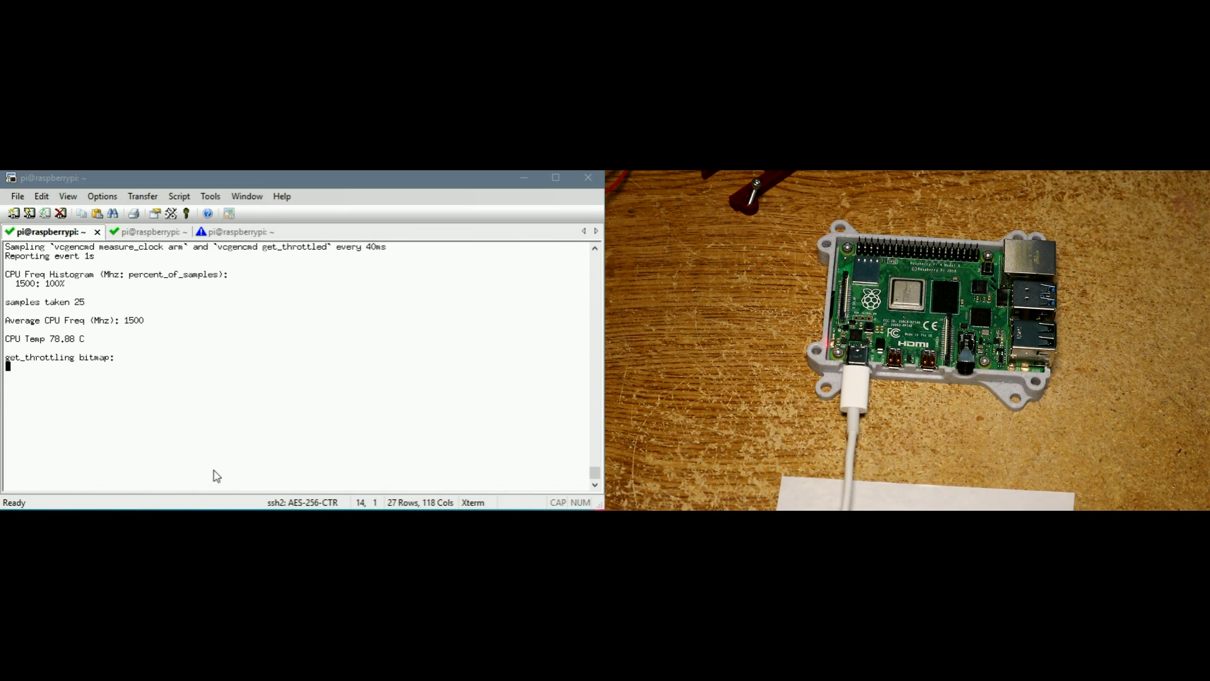
# View the three-thread sysbench session, then return to the CPU frequency monitor
pyautogui.click(141, 232)
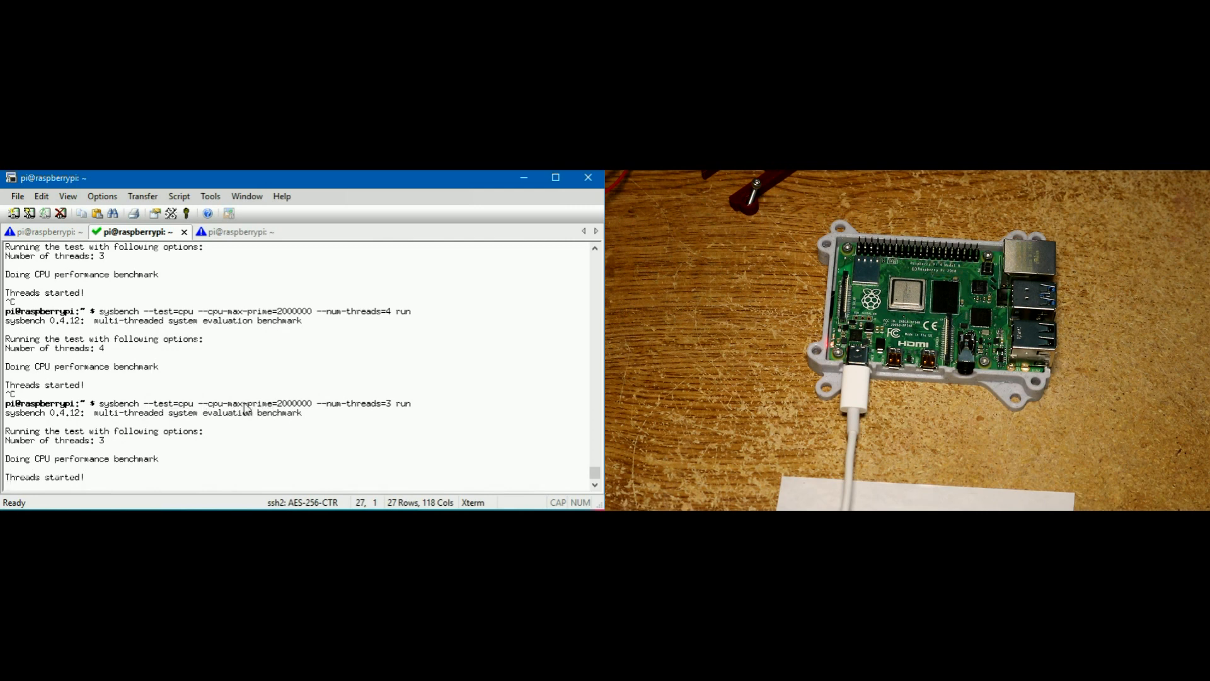
pyautogui.moveTo(386, 411)
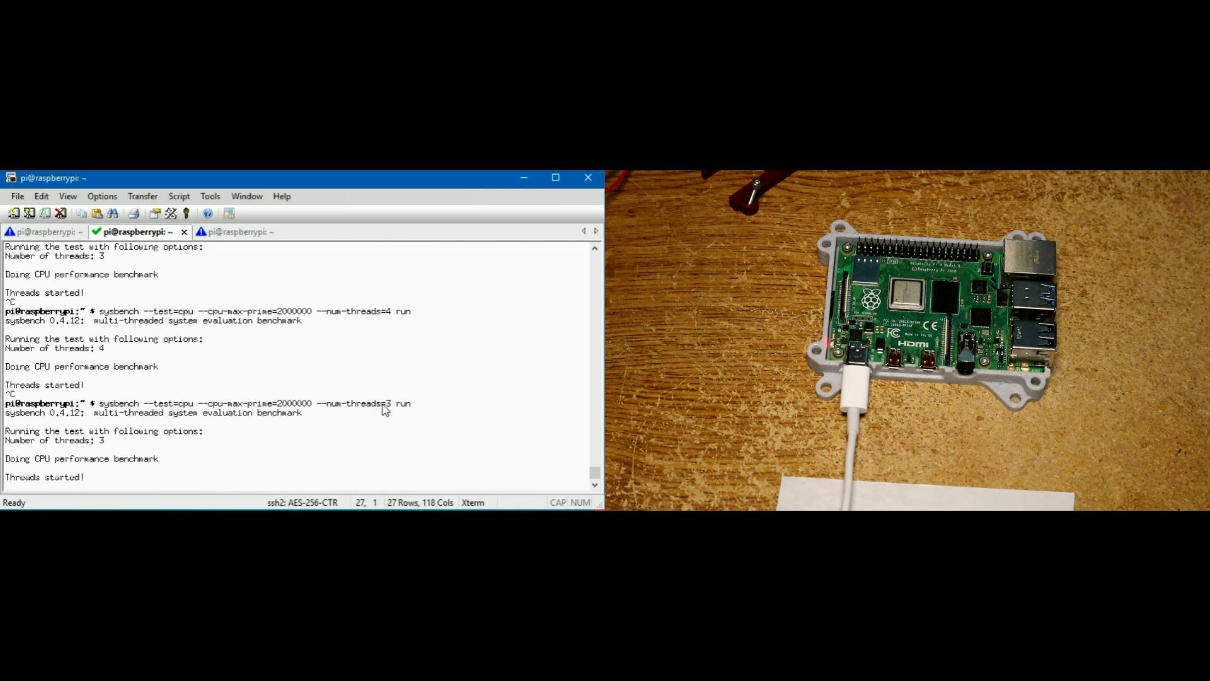
pyautogui.click(221, 232)
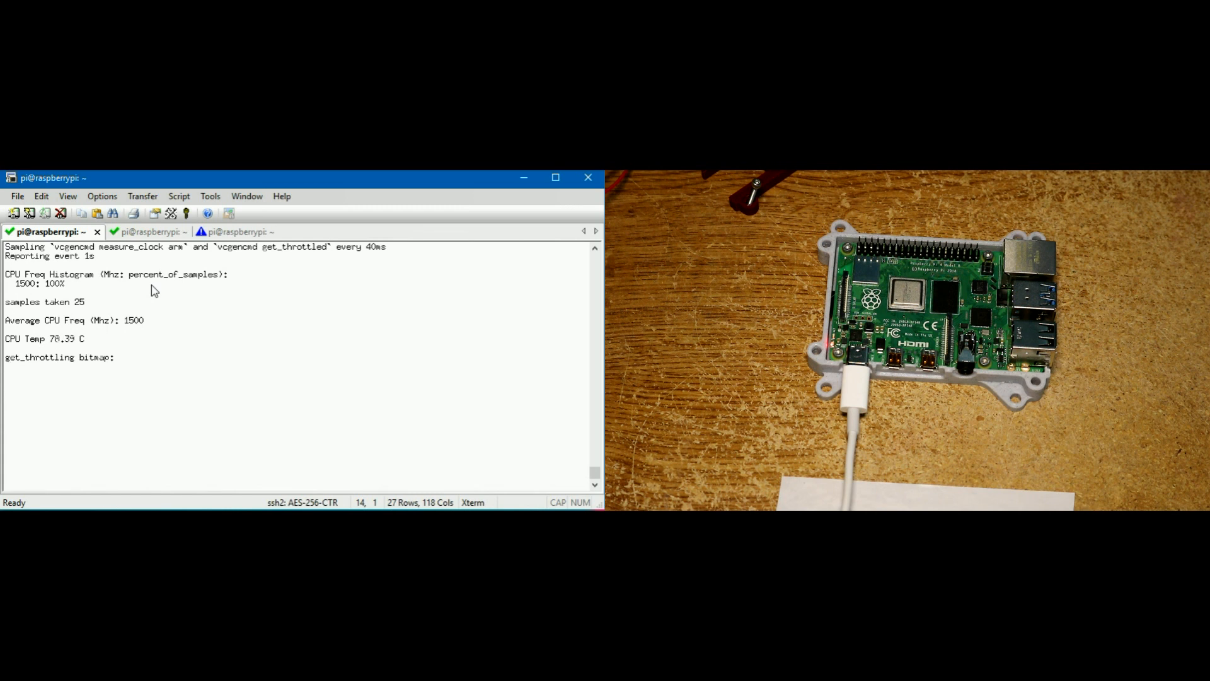
pyautogui.moveTo(95, 262)
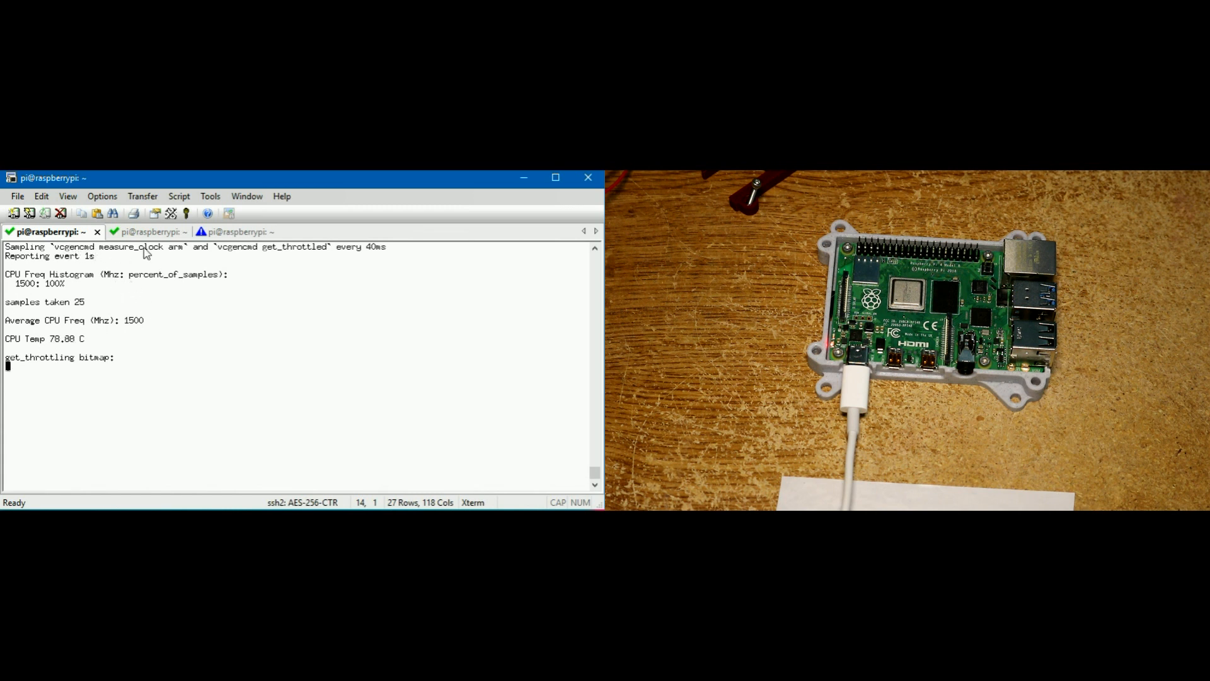
pyautogui.moveTo(285, 257)
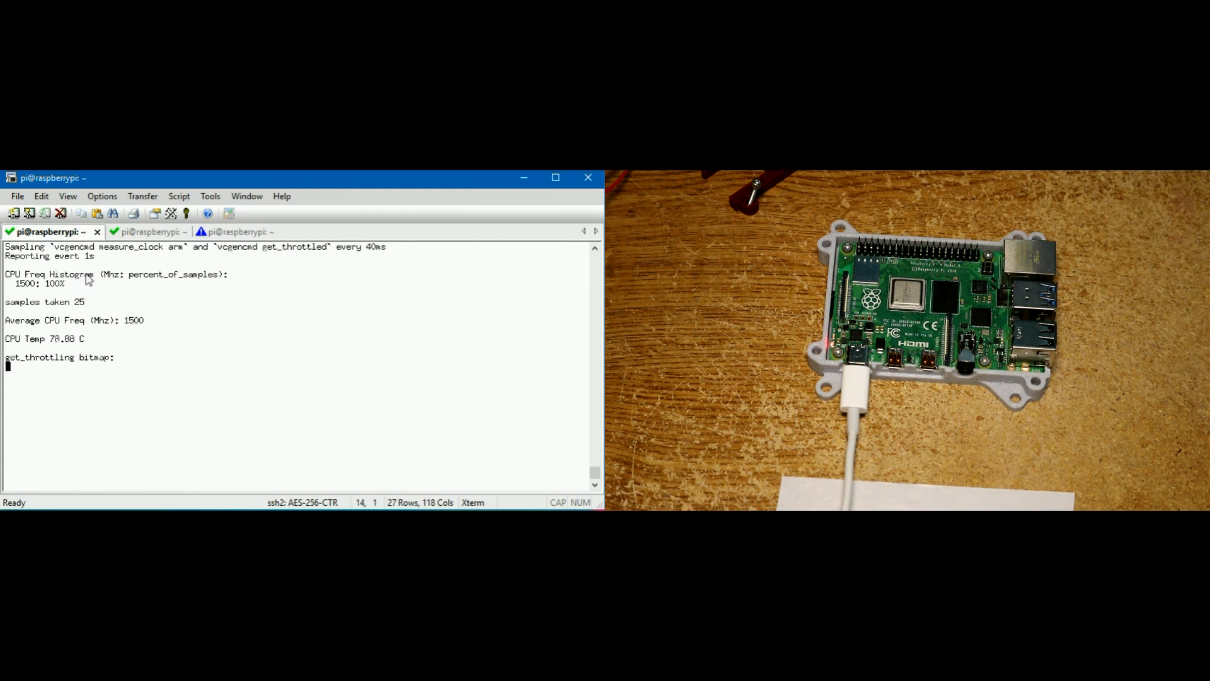
pyautogui.moveTo(66, 287)
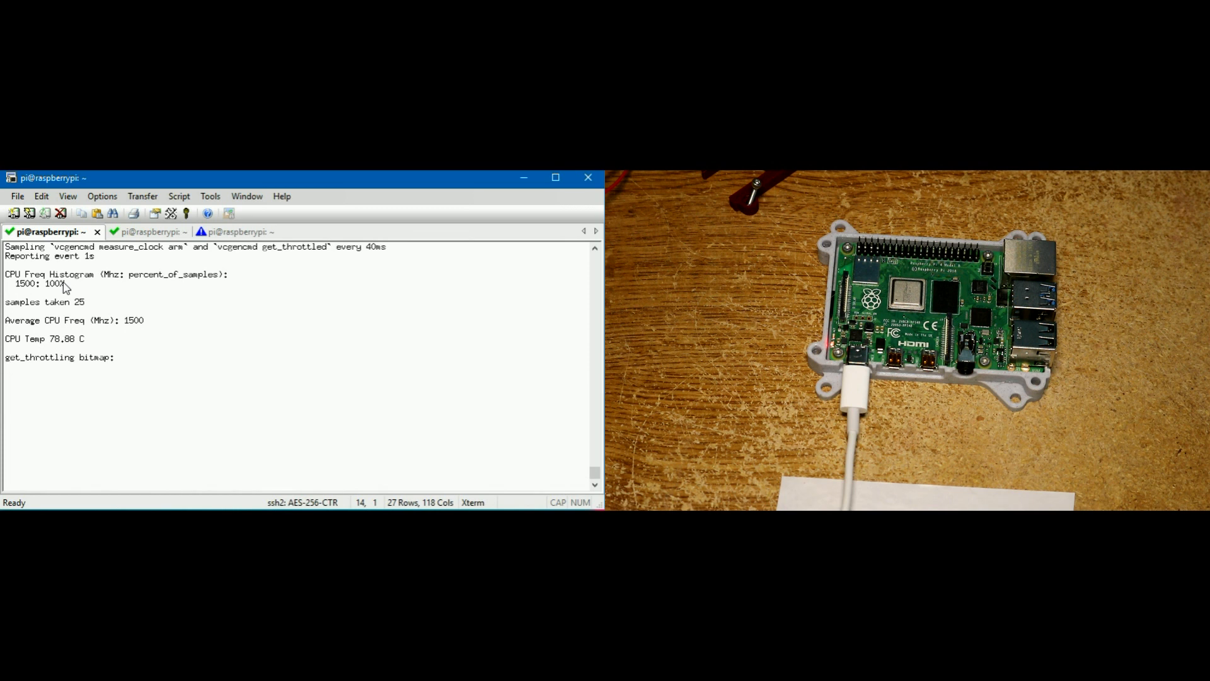
pyautogui.moveTo(39, 287)
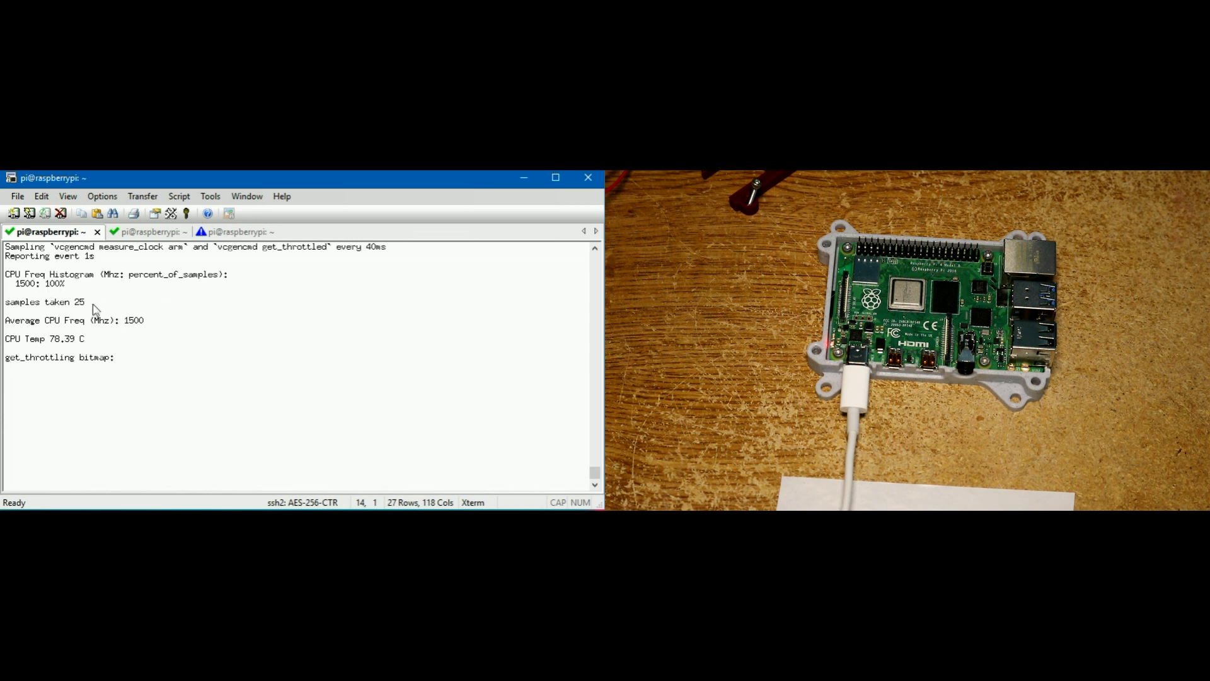
pyautogui.moveTo(255, 251)
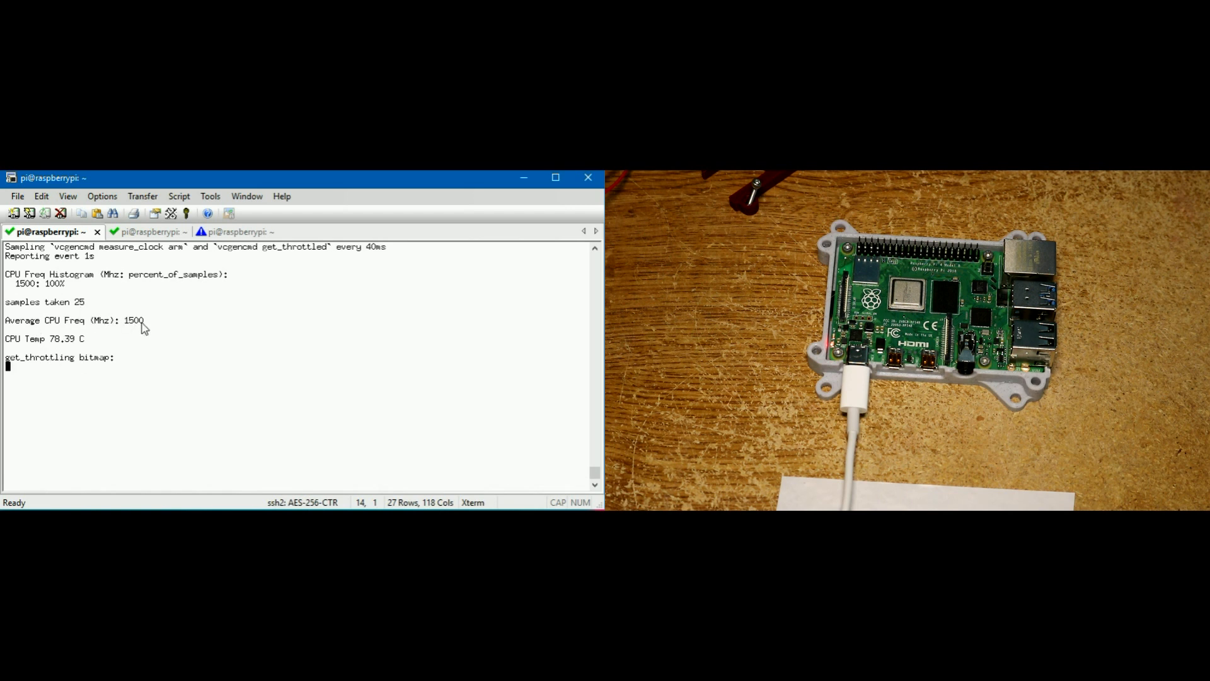
pyautogui.moveTo(50, 291)
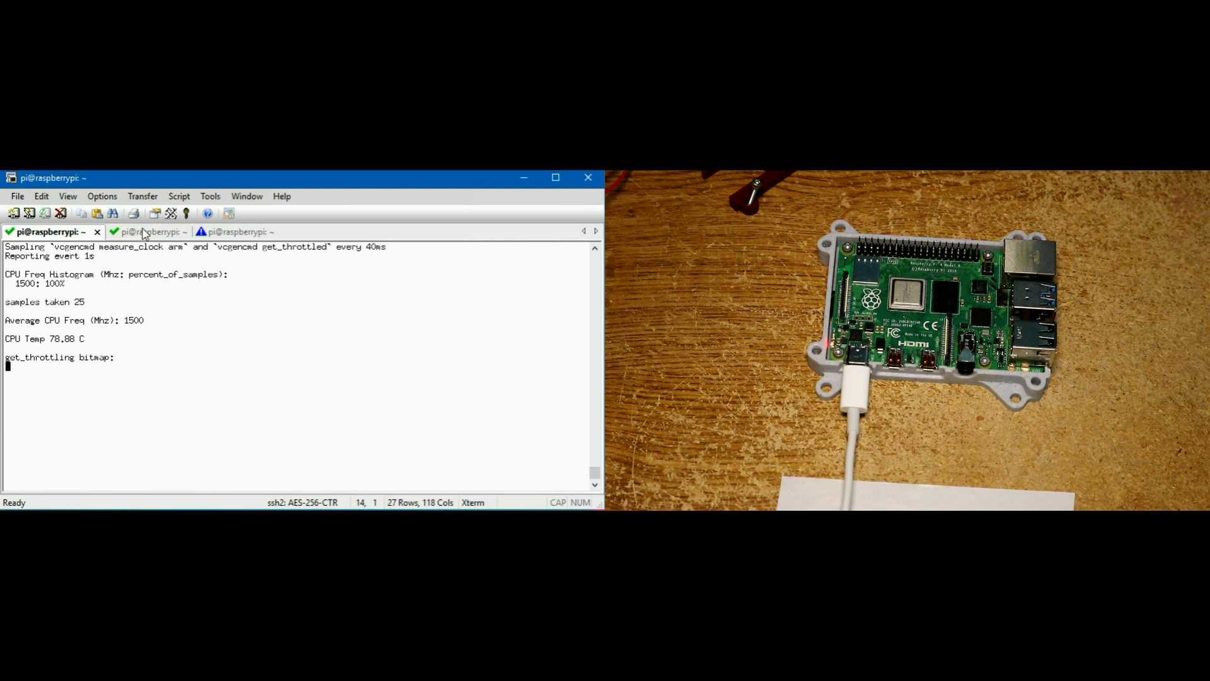
# Rerun sysbench --test=cpu --cpu-max-prime=2000000 with four threads, then return to the monitor
pyautogui.click(149, 232)
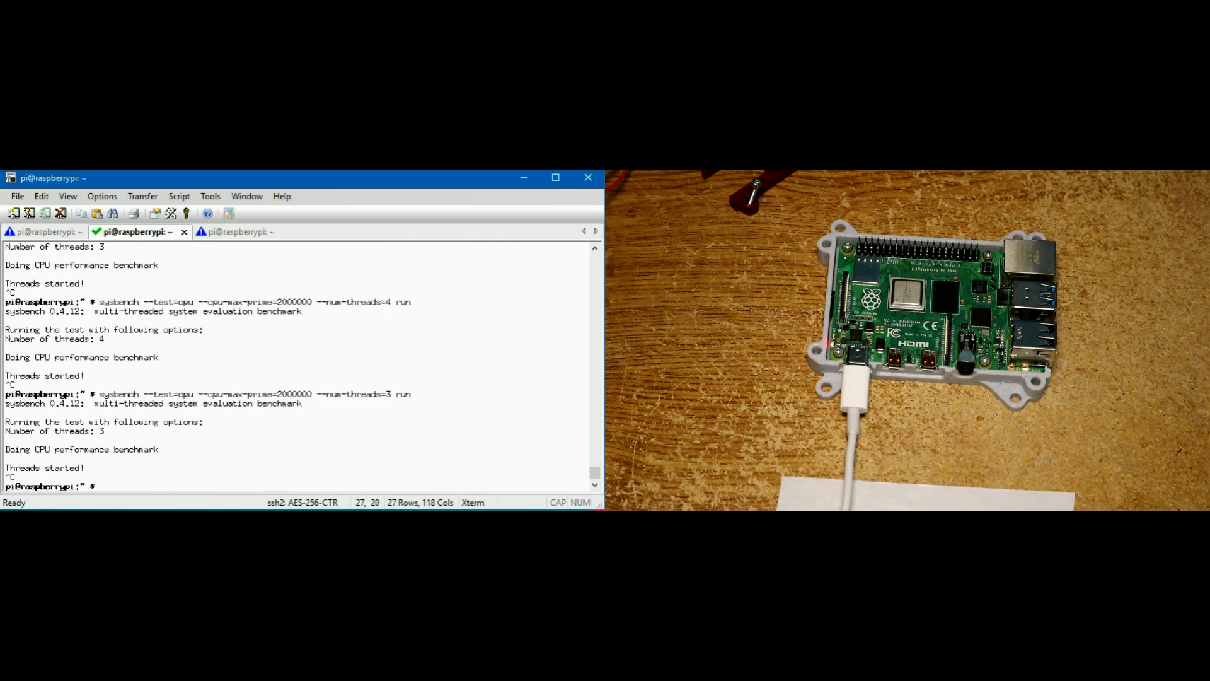
pyautogui.write('sysbench --test=cpu --cpu-max-prime=2000000 --num-threads=3 run')
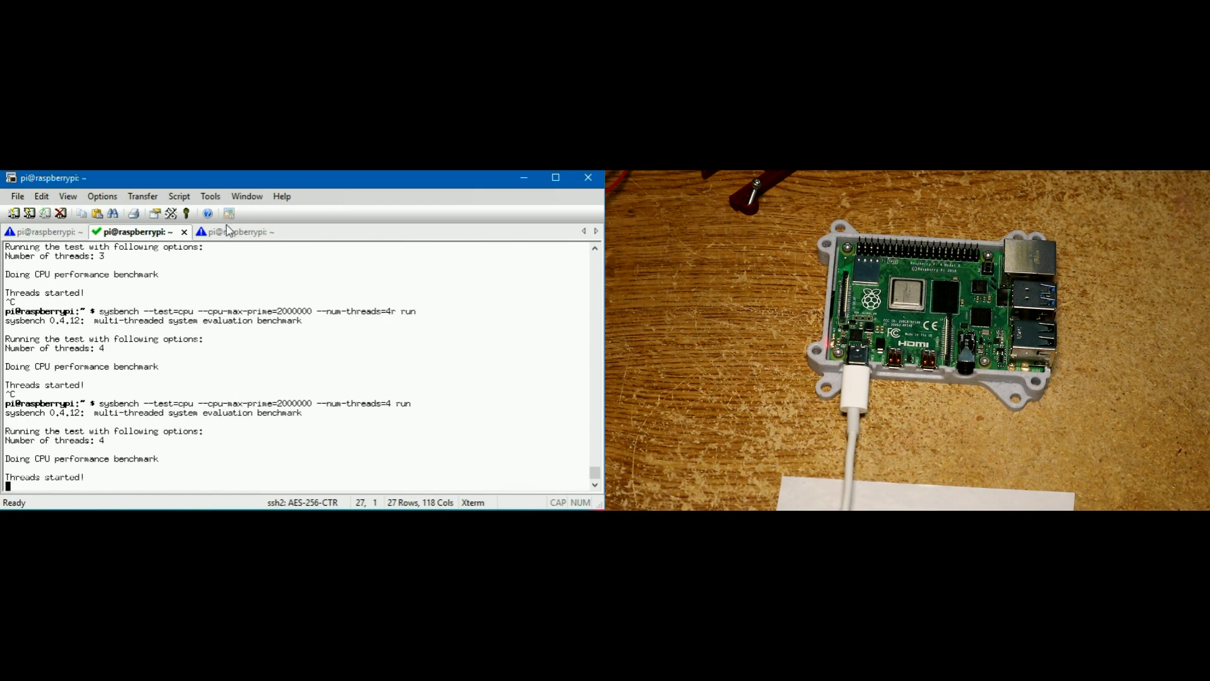
pyautogui.click(235, 232)
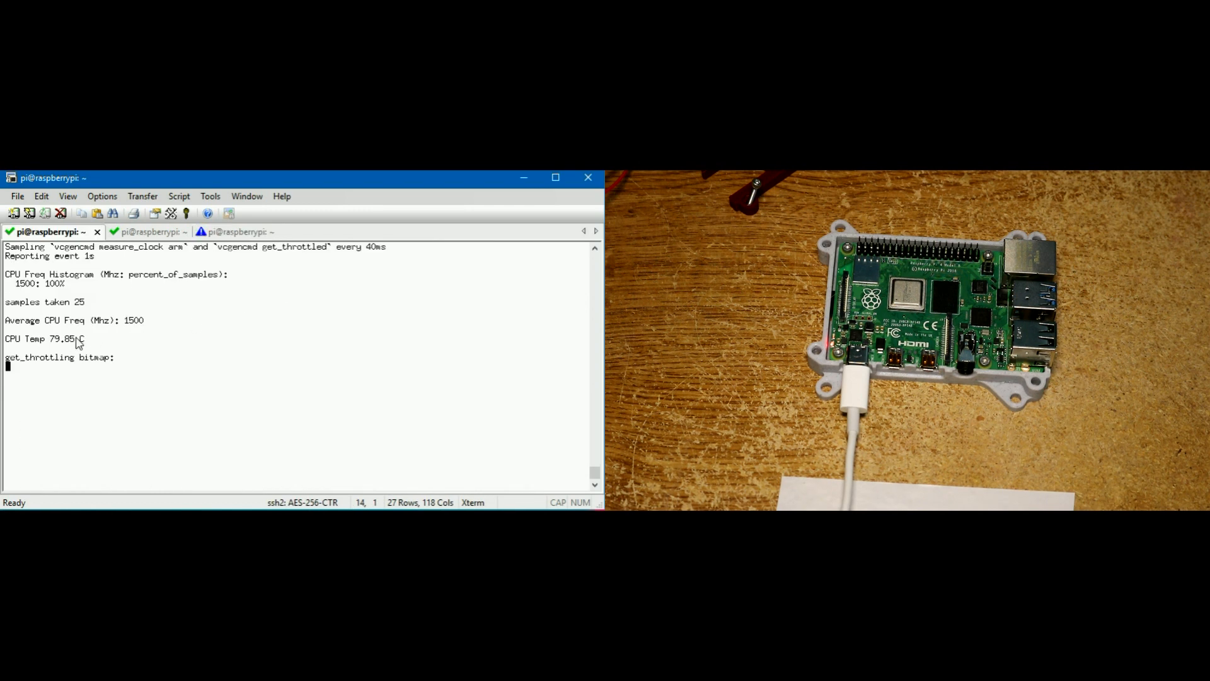
pyautogui.moveTo(147, 343)
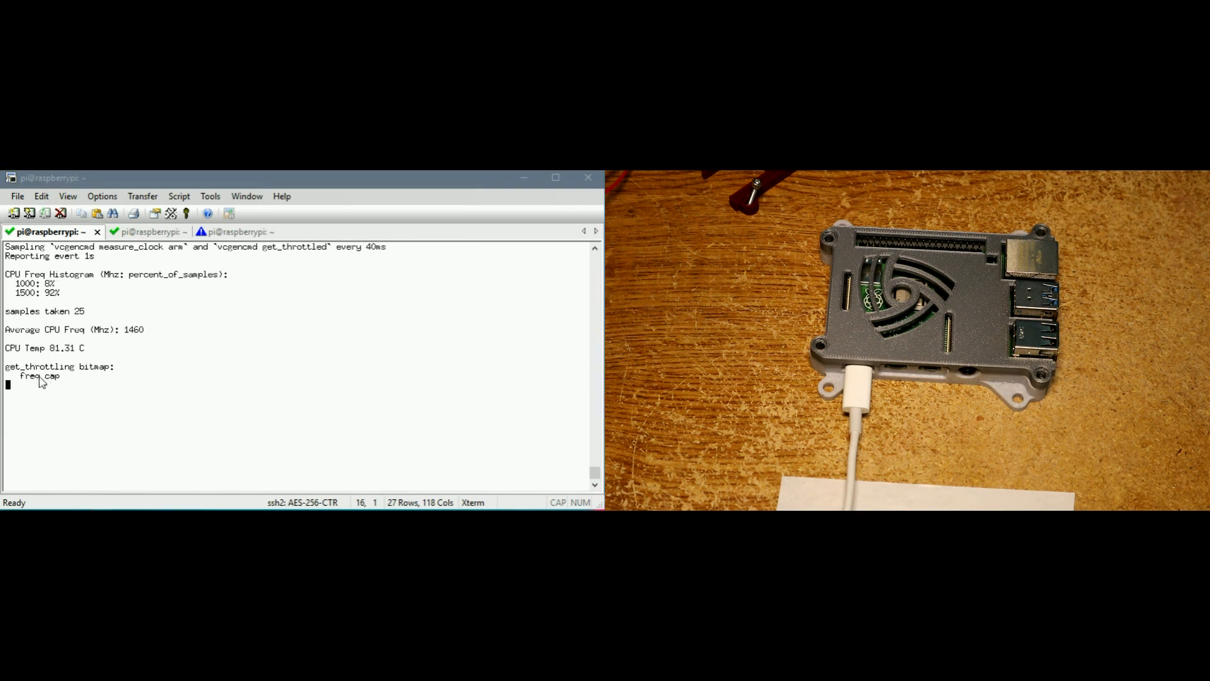
pyautogui.moveTo(32, 380)
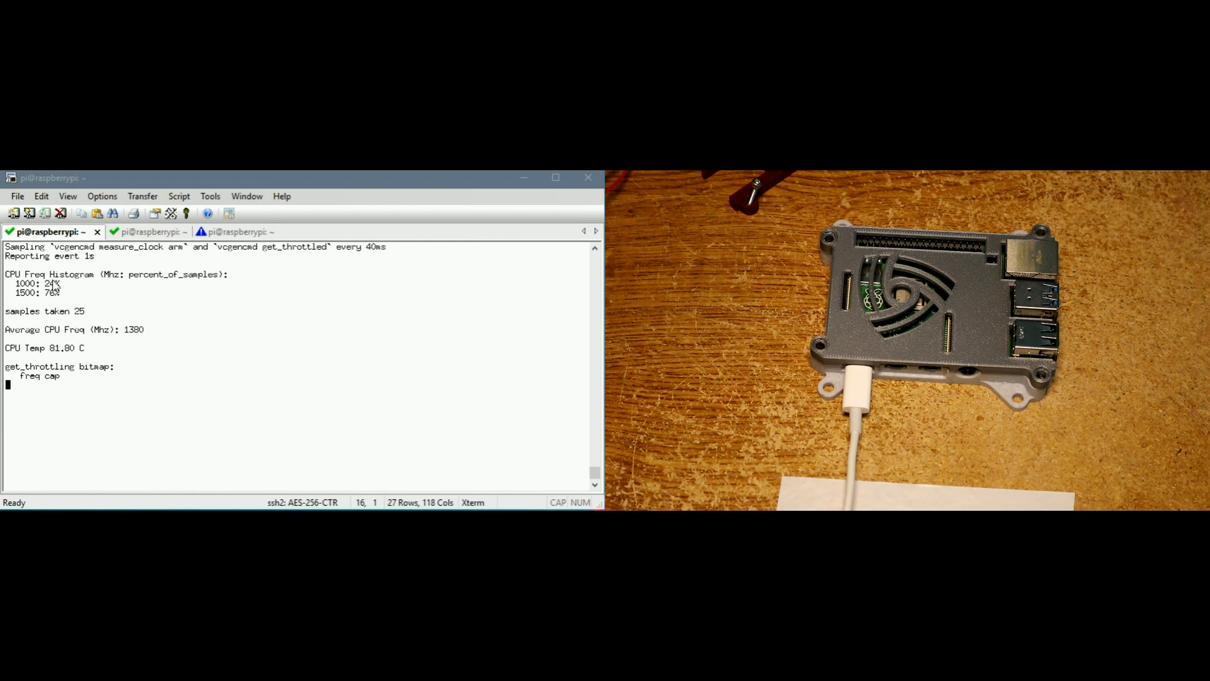
pyautogui.moveTo(187, 293)
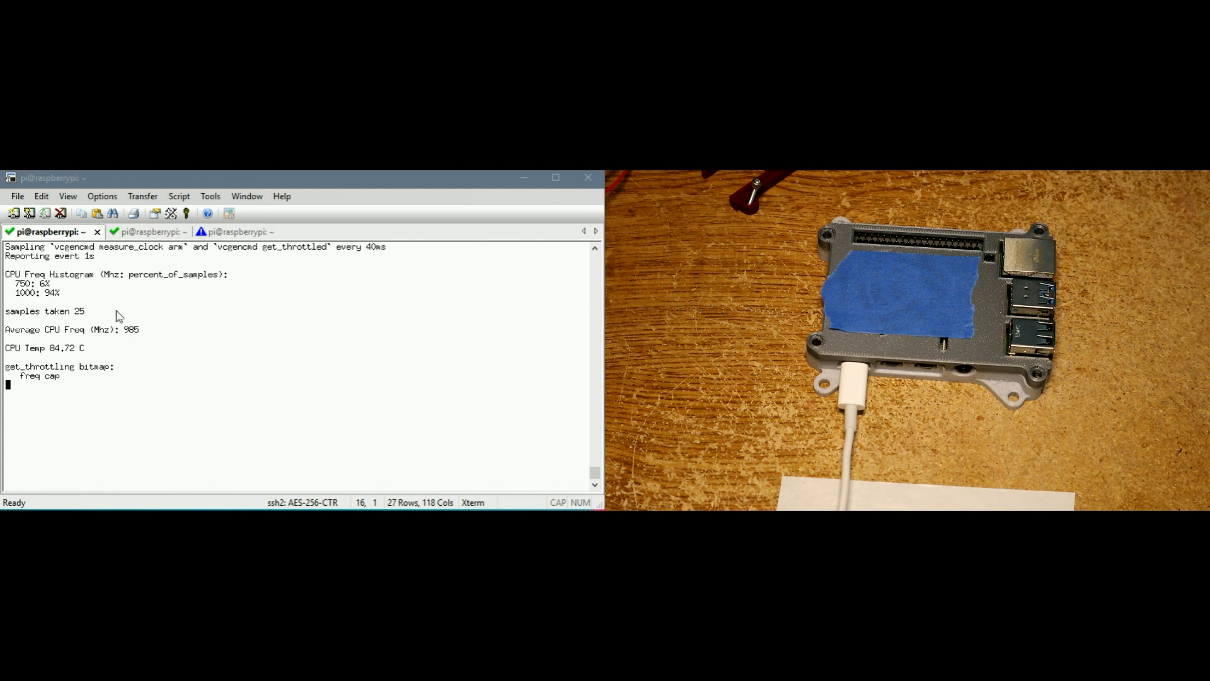
pyautogui.moveTo(148, 339)
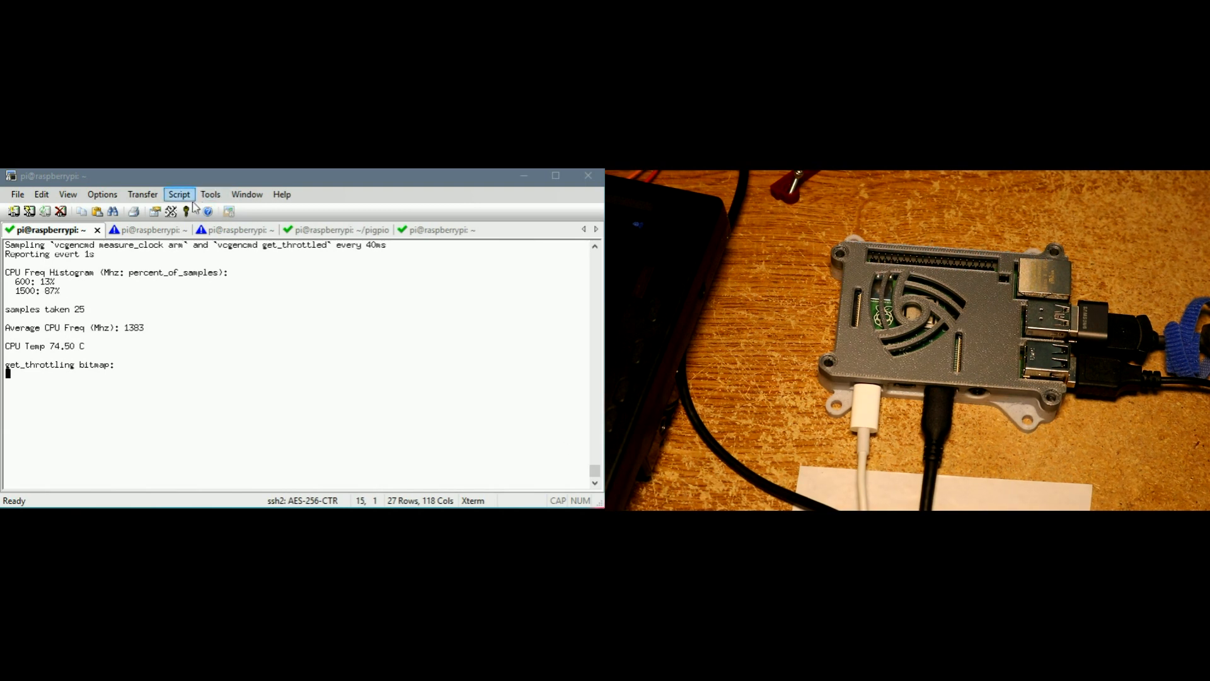
# View the dd 500 MiB write-test session alternating near 150 and 24 MB/s, then the monitor
pyautogui.click(221, 230)
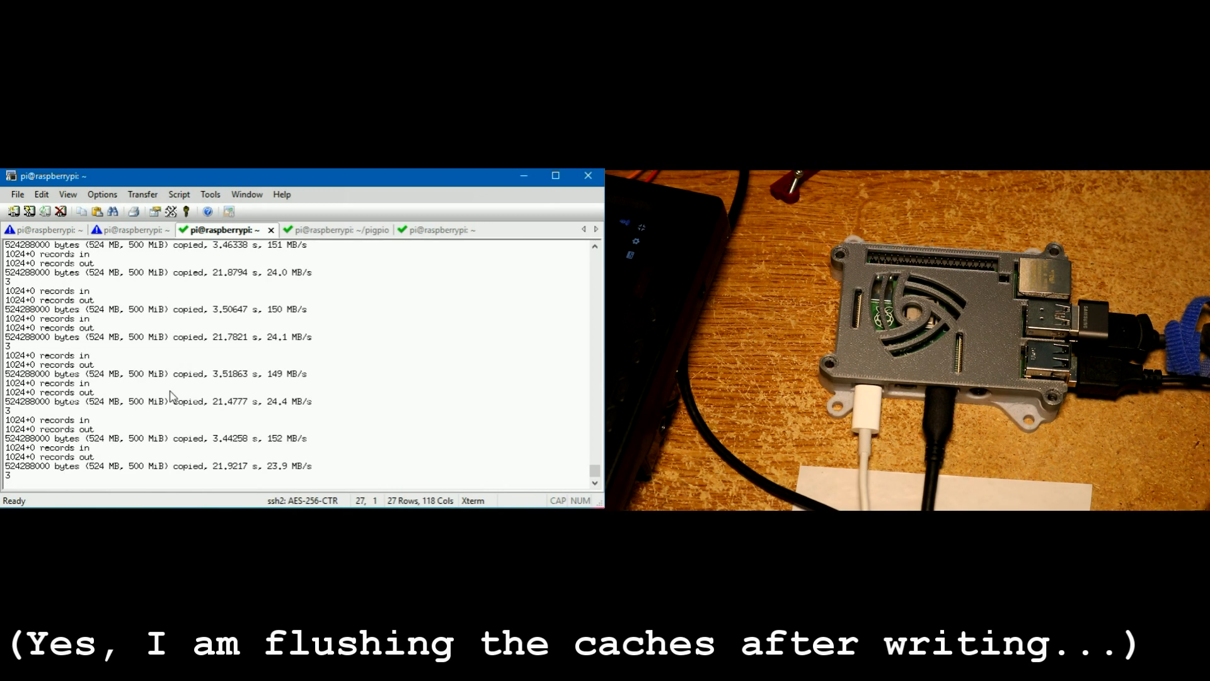
pyautogui.click(137, 229)
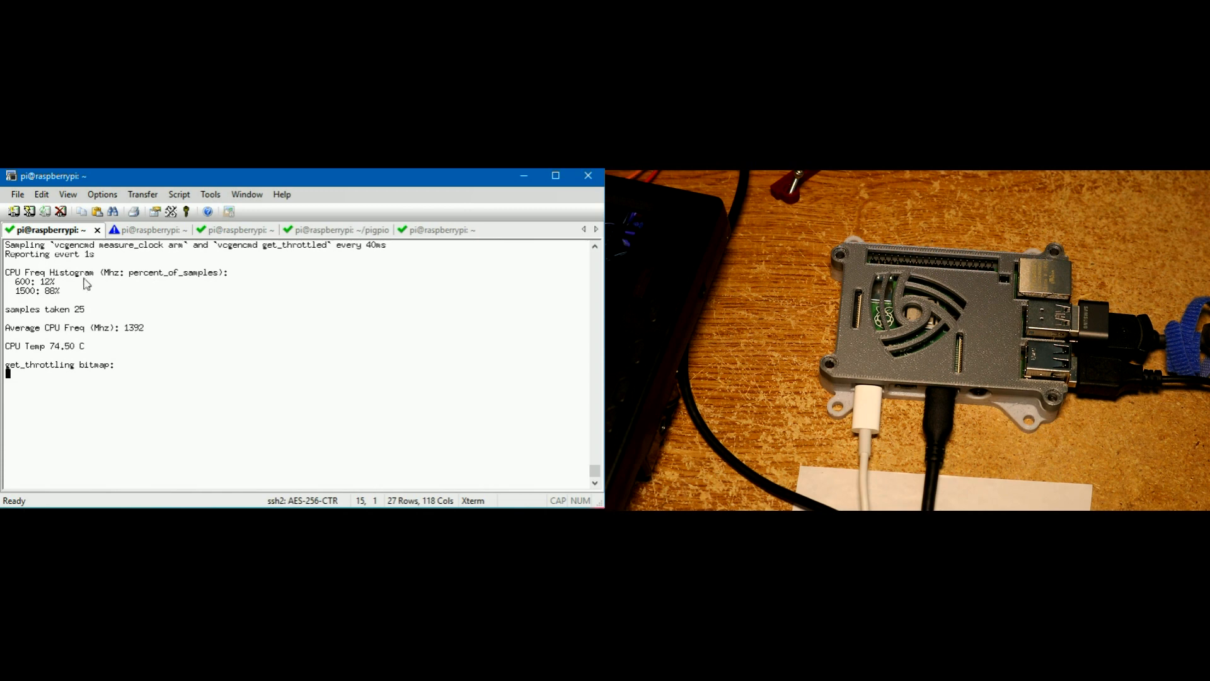
# Leave the CPU monitor and show the interrupted pigpio make output in ~/pigpio
pyautogui.click(136, 230)
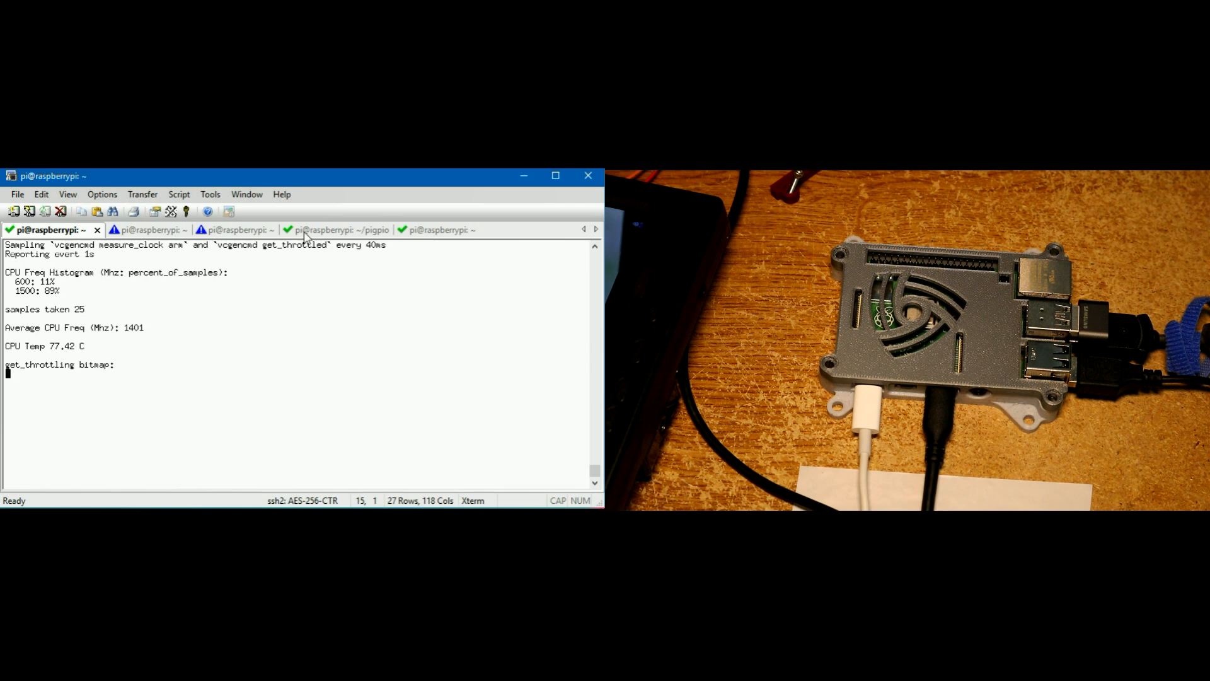
pyautogui.click(328, 229)
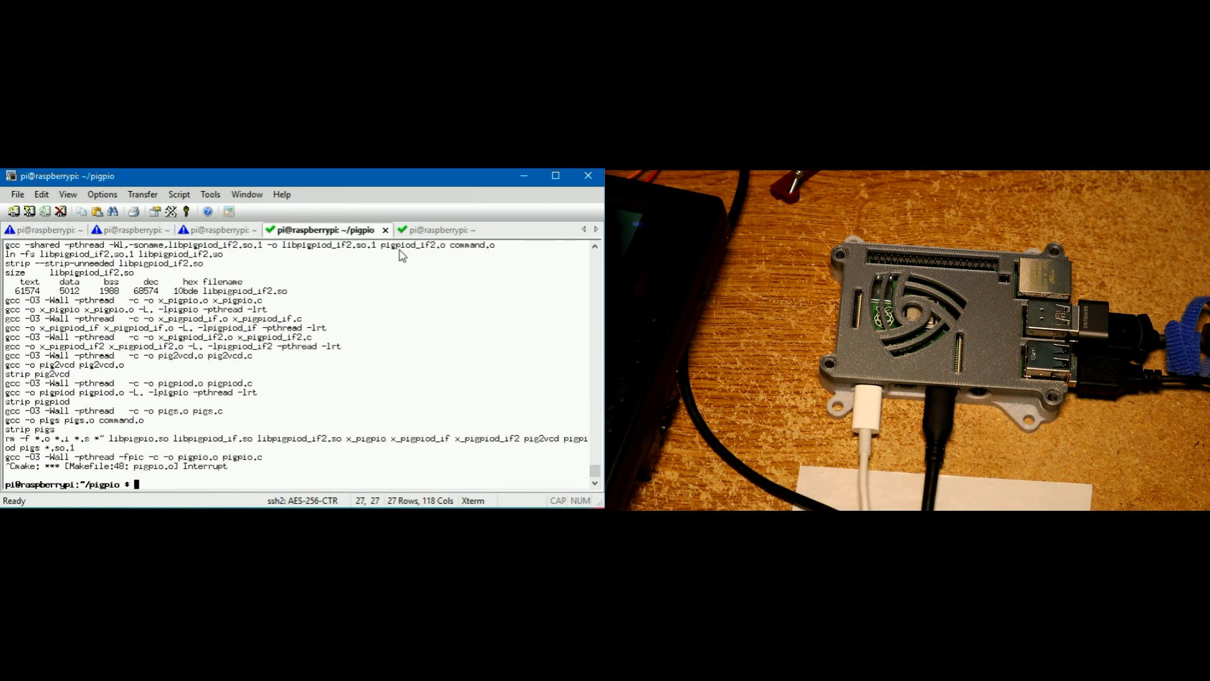
# Restart the pigpio build via bash ./repeat.sh, check the monitor capped near 1000 MHz, then show the dd session
pyautogui.write('bash ./repeat.sh')
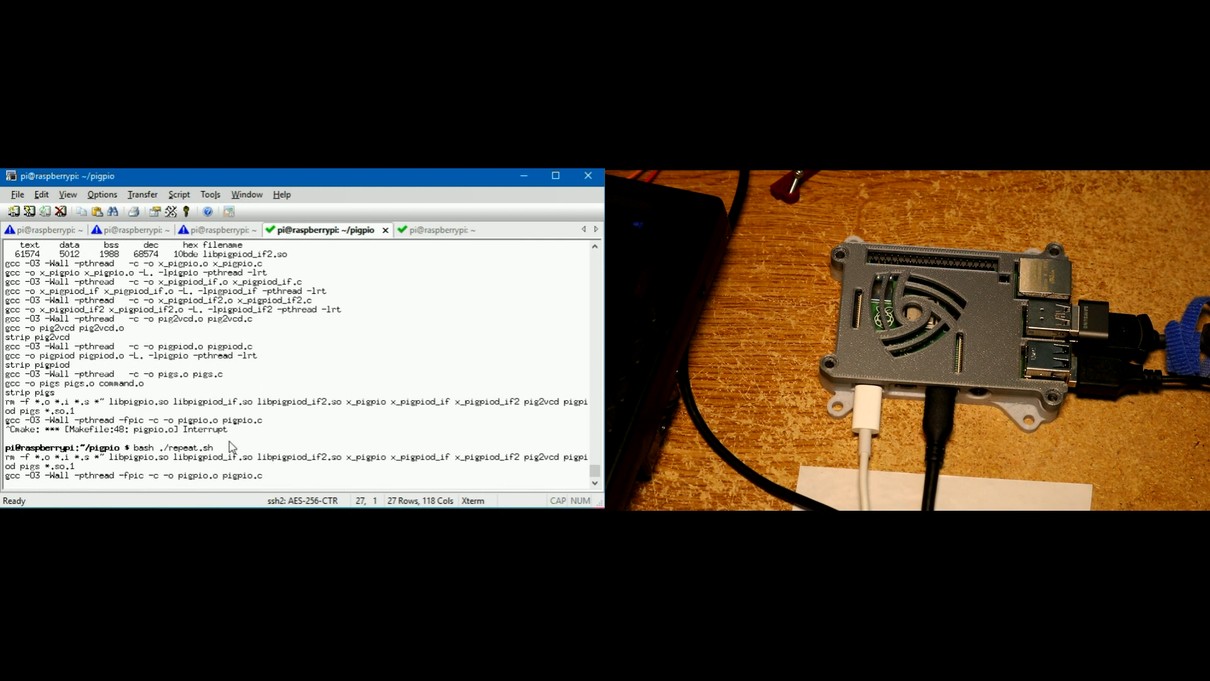
pyautogui.moveTo(198, 340)
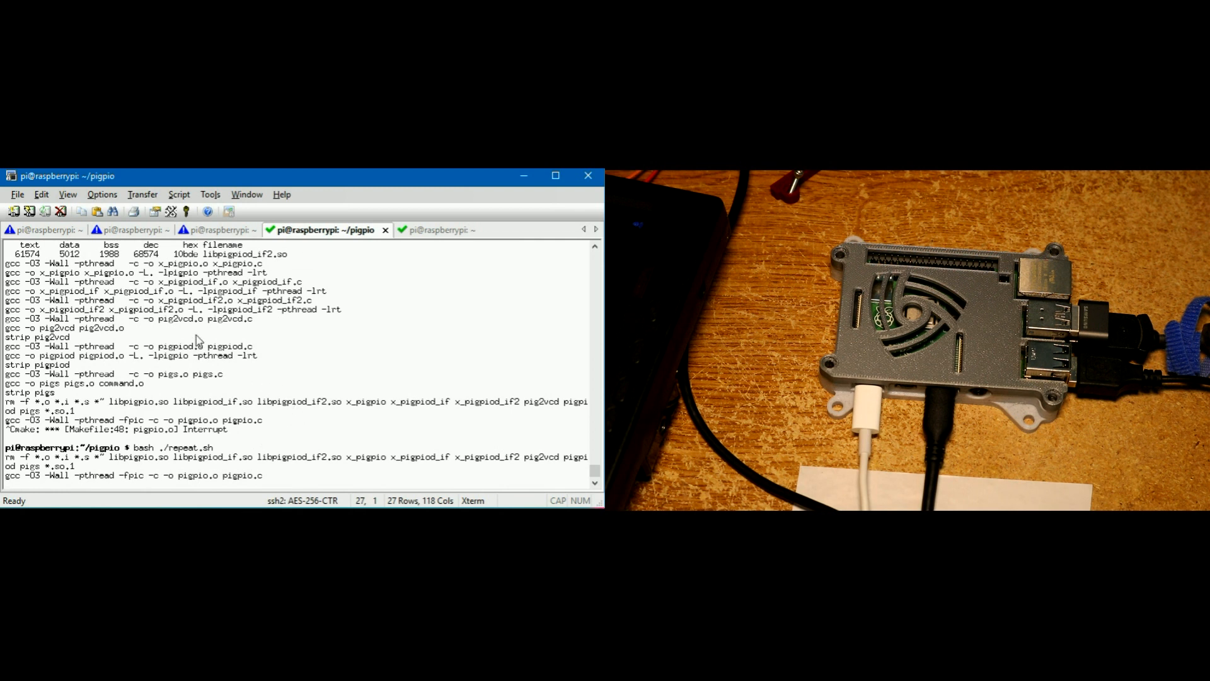
pyautogui.moveTo(188, 328)
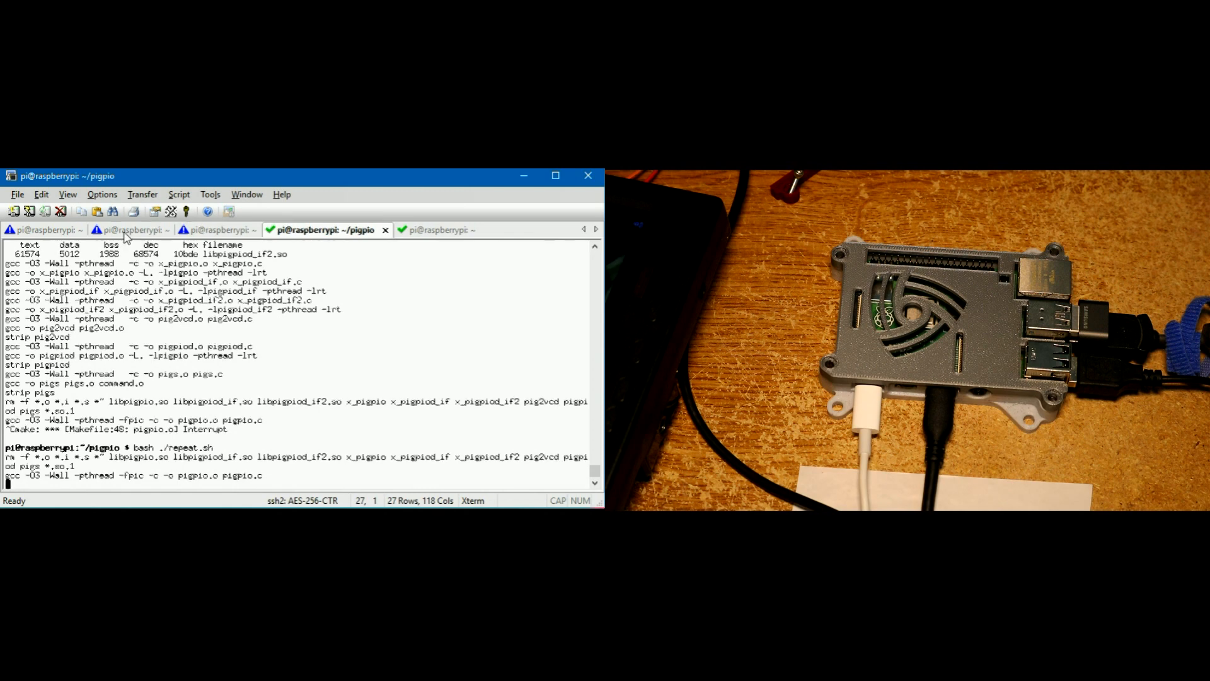
pyautogui.click(133, 229)
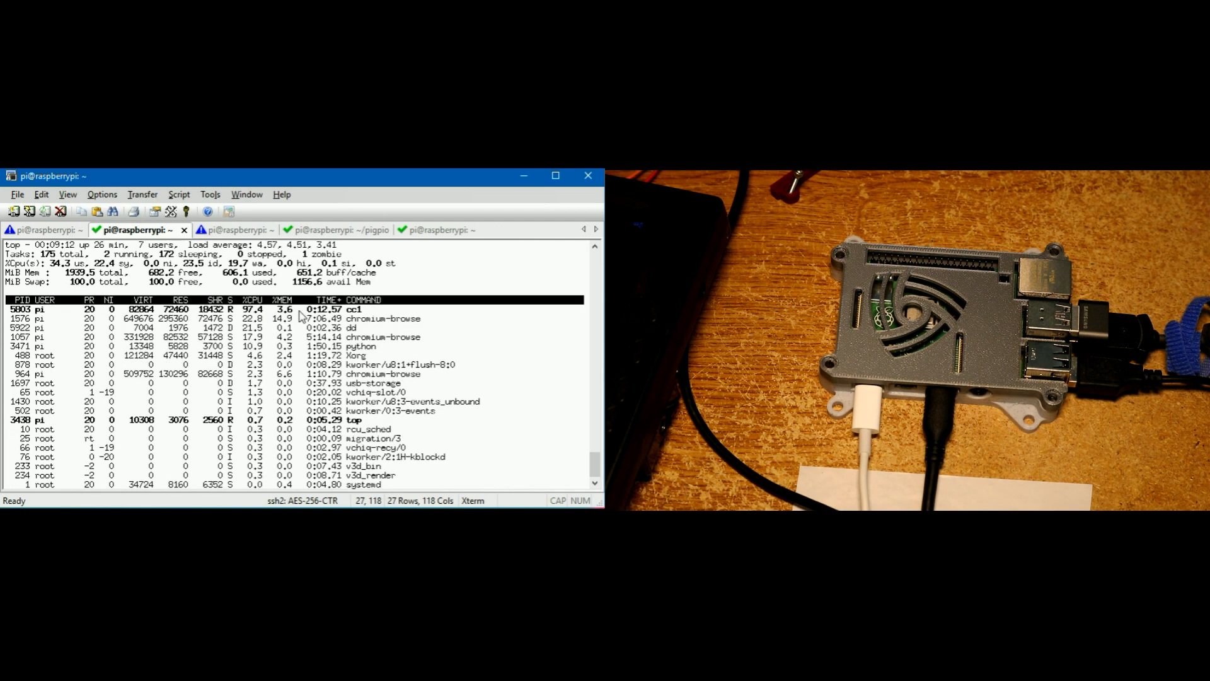
pyautogui.click(44, 229)
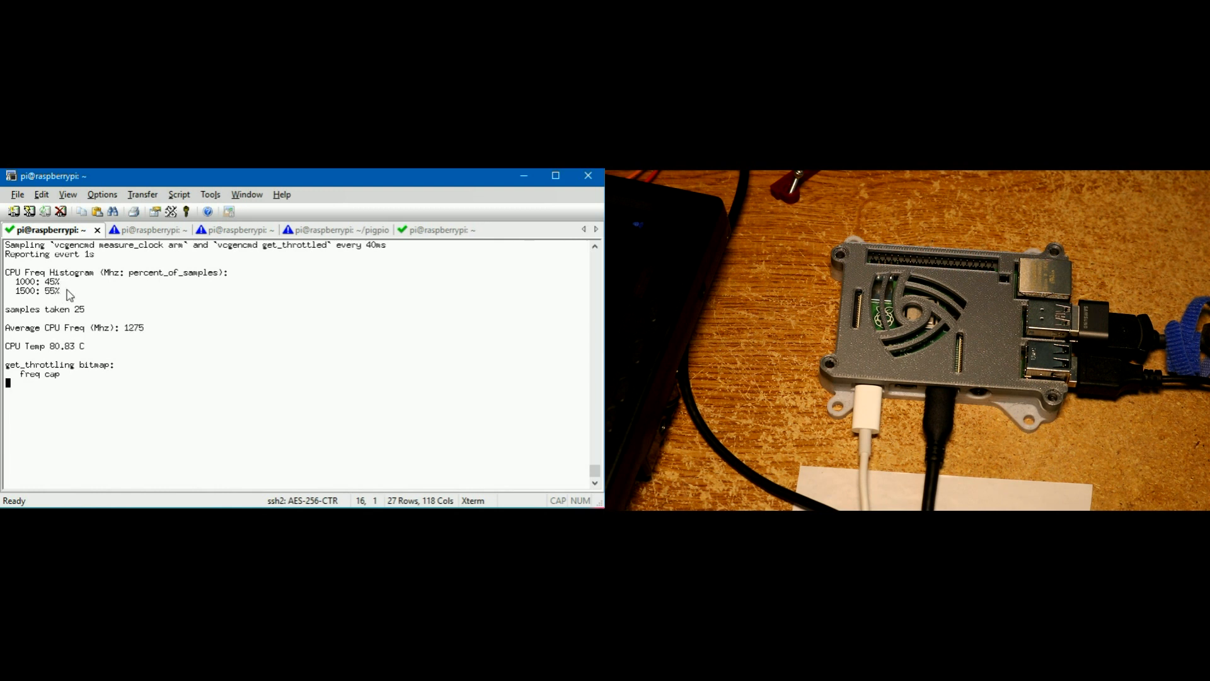
pyautogui.moveTo(146, 296)
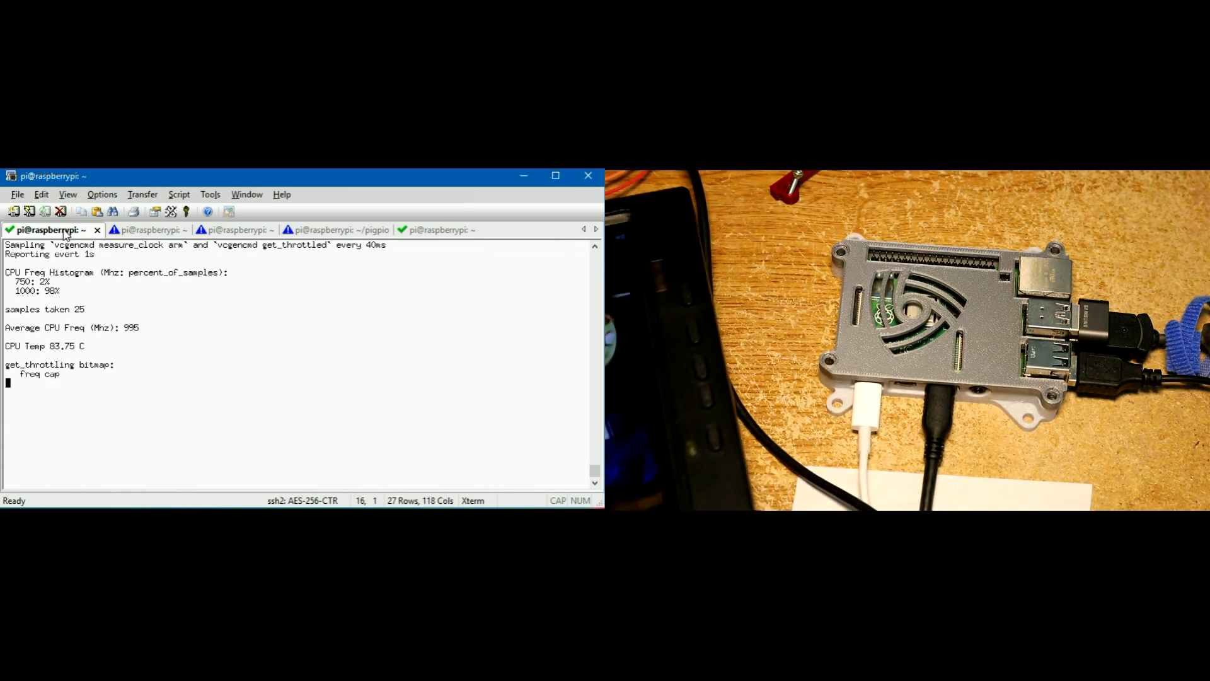
pyautogui.click(224, 229)
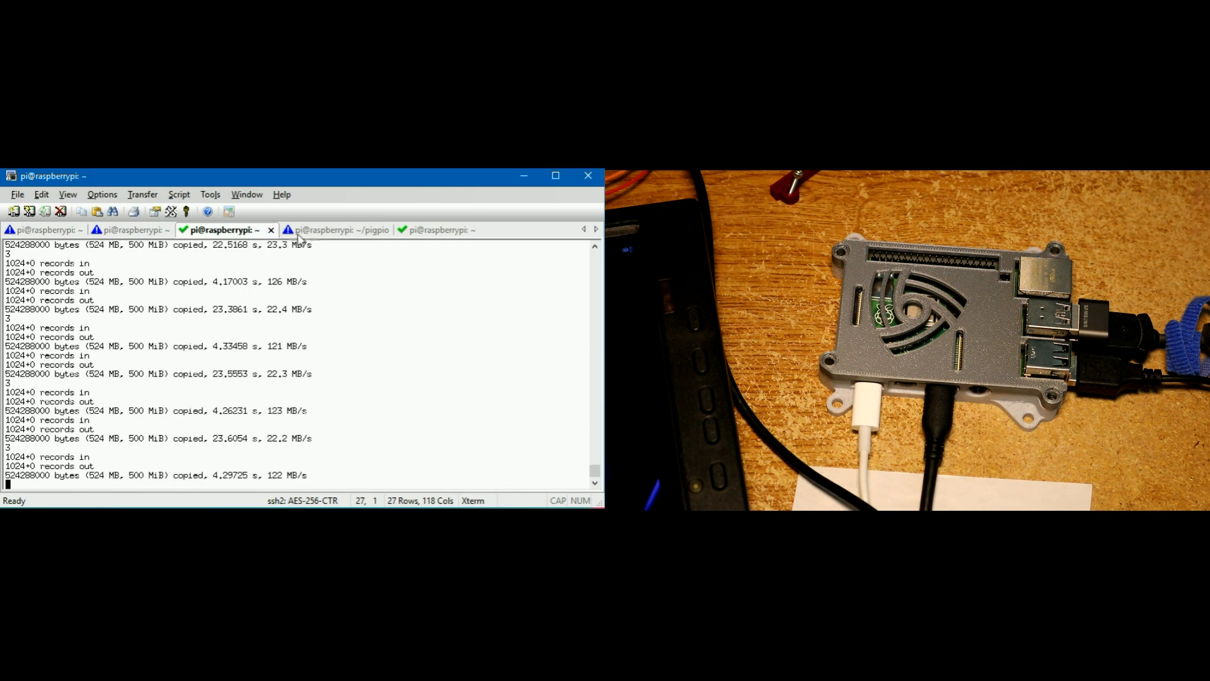
# Look over the pigpio build session, then land on the single-thread sysbench session
pyautogui.click(344, 229)
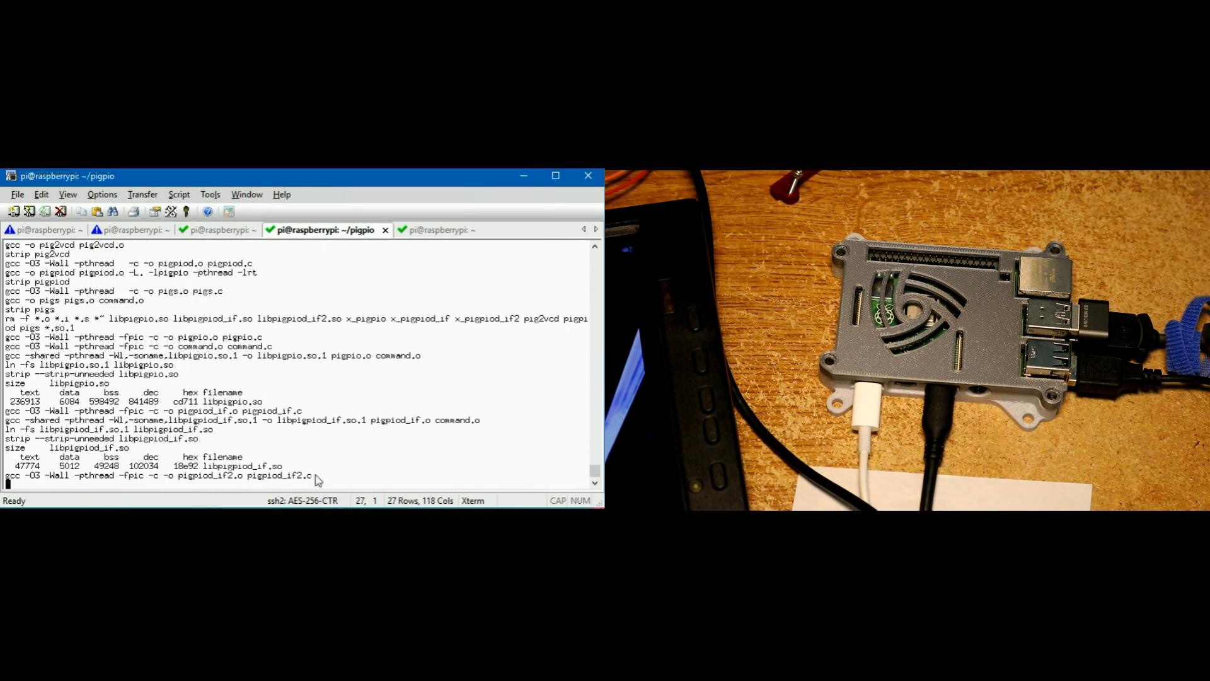
pyautogui.moveTo(155, 330)
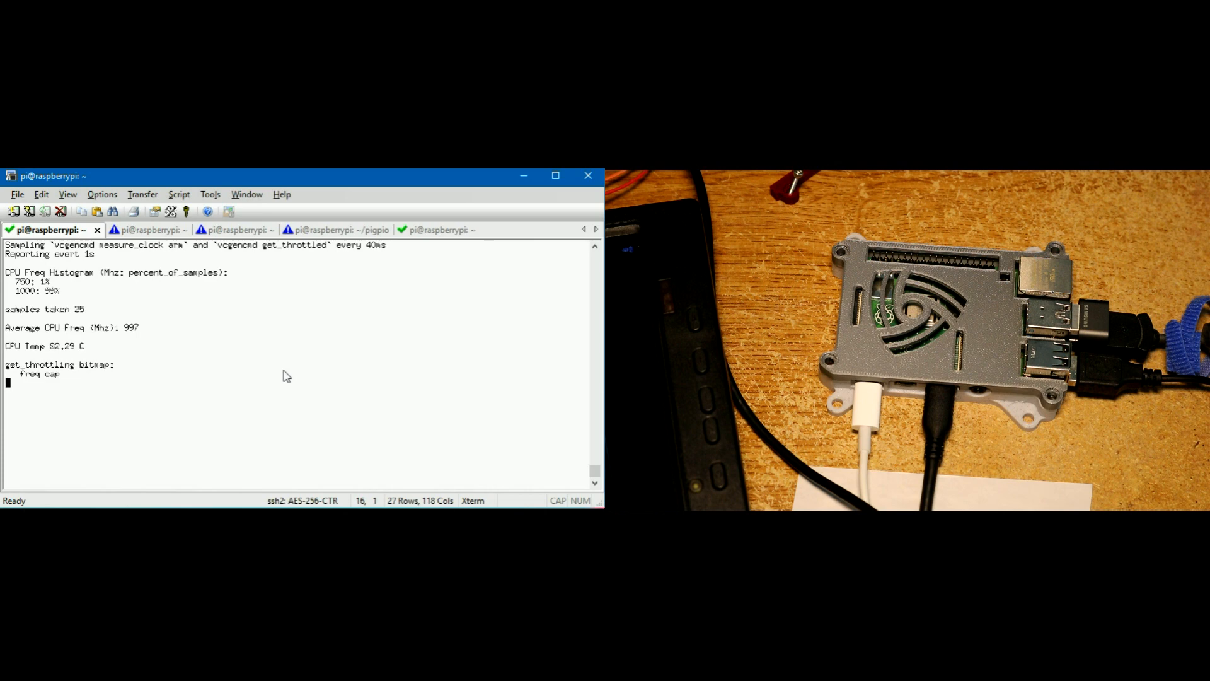
pyautogui.click(437, 229)
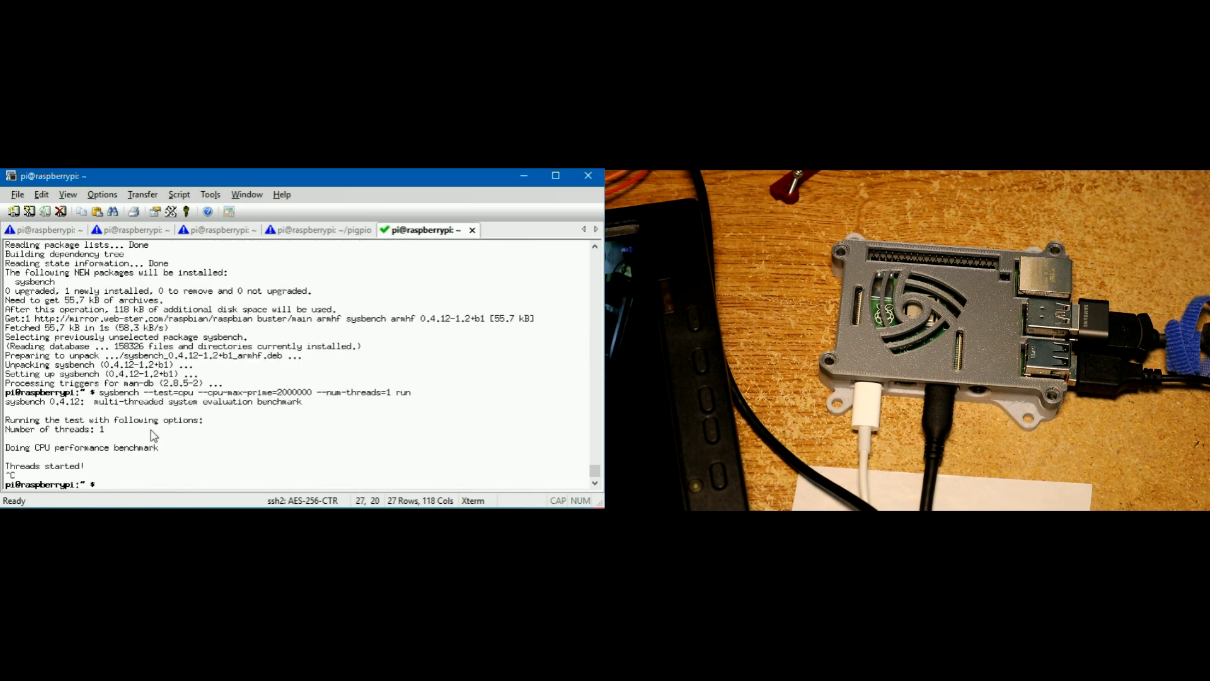
# Rerun the sysbench cpu-max-prime=2000000 benchmark with --num-threads=4, then show the dd session
pyautogui.write('sysbench --test=cpu --cpu-max-prime=2000000 --num-threads=1 run')
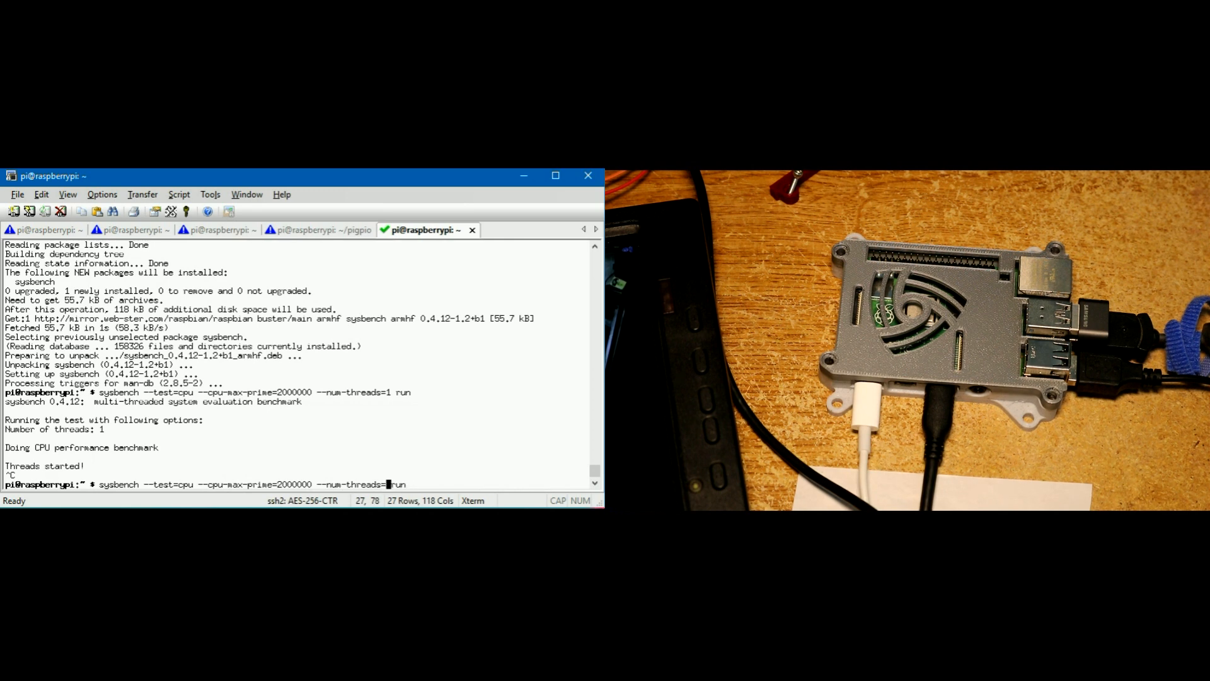
pyautogui.write('4')
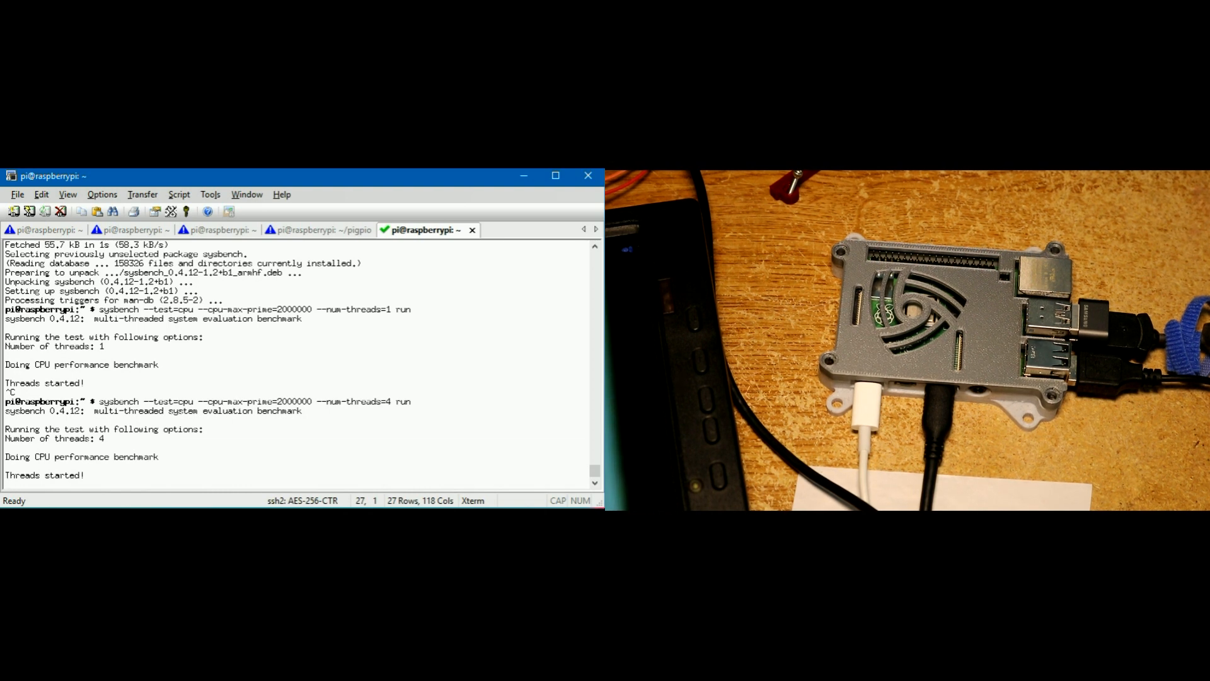
pyautogui.click(37, 230)
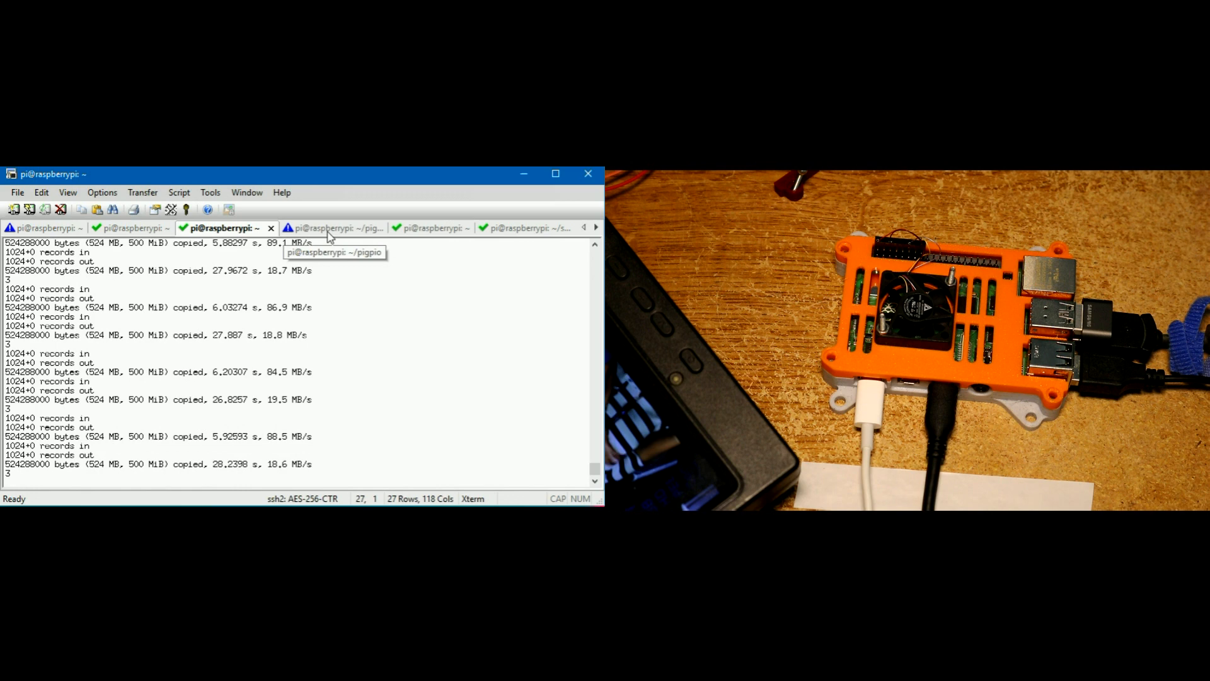
# Check the fan script near 2150 rpm at setting 30, then the monitor capped near 1000 MHz at 83.75 °C
pyautogui.click(330, 228)
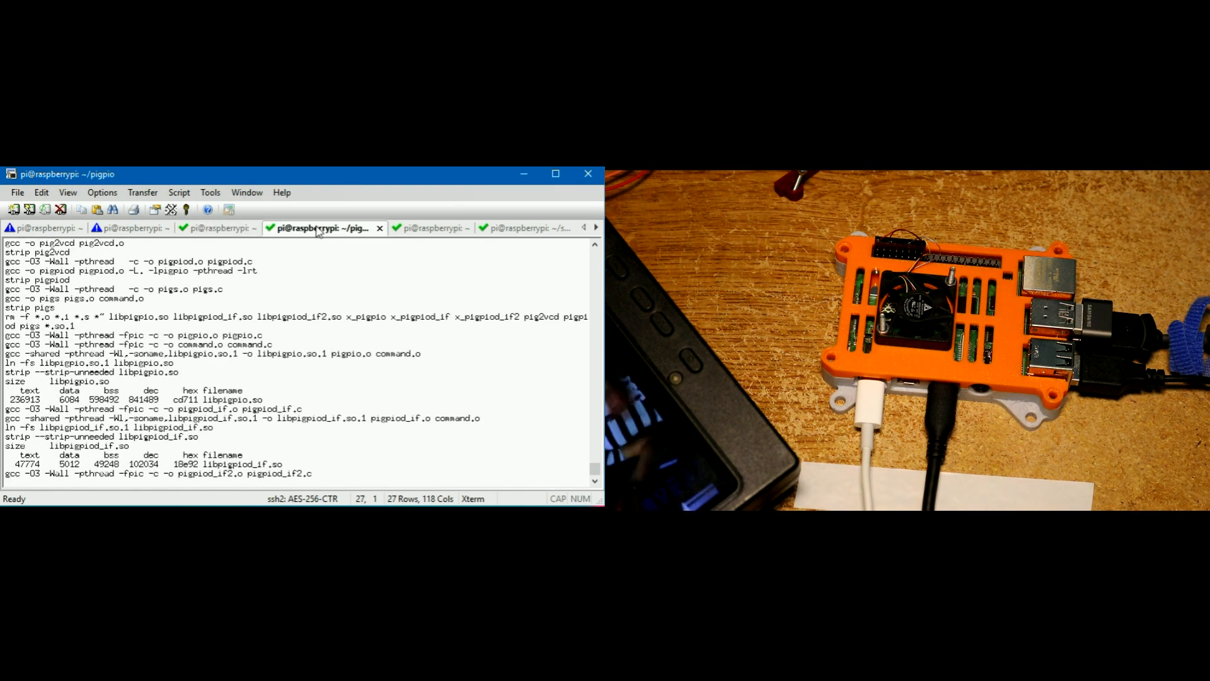
pyautogui.click(416, 227)
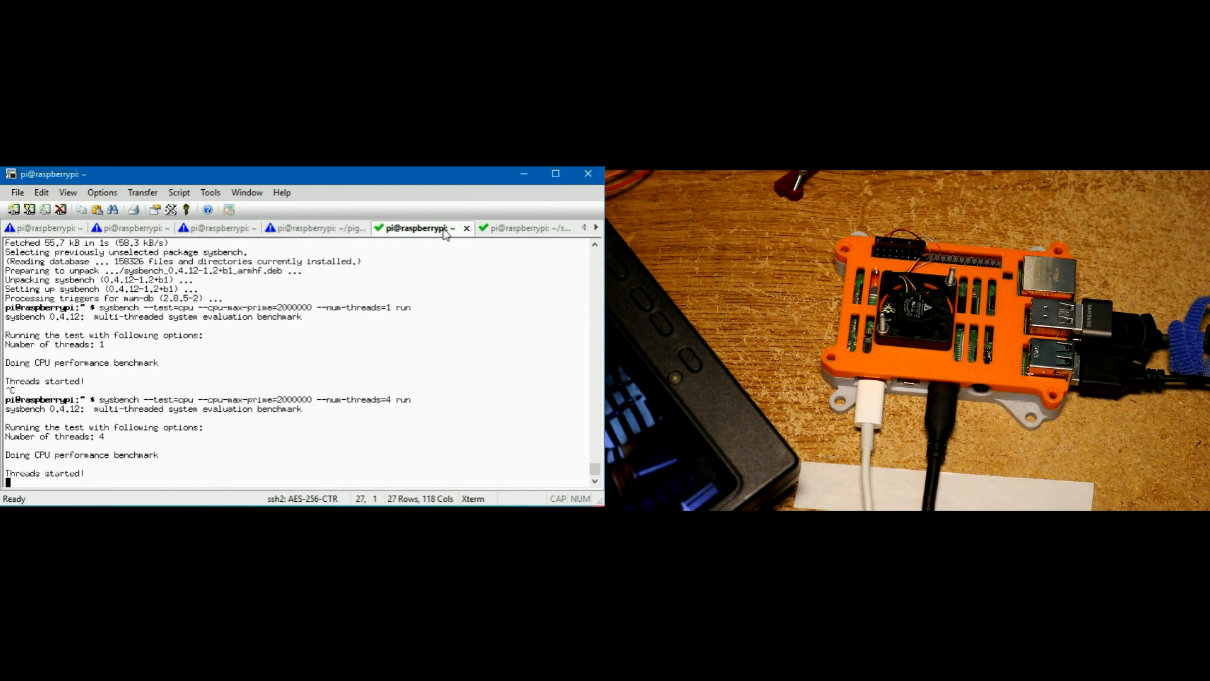
pyautogui.moveTo(491, 235)
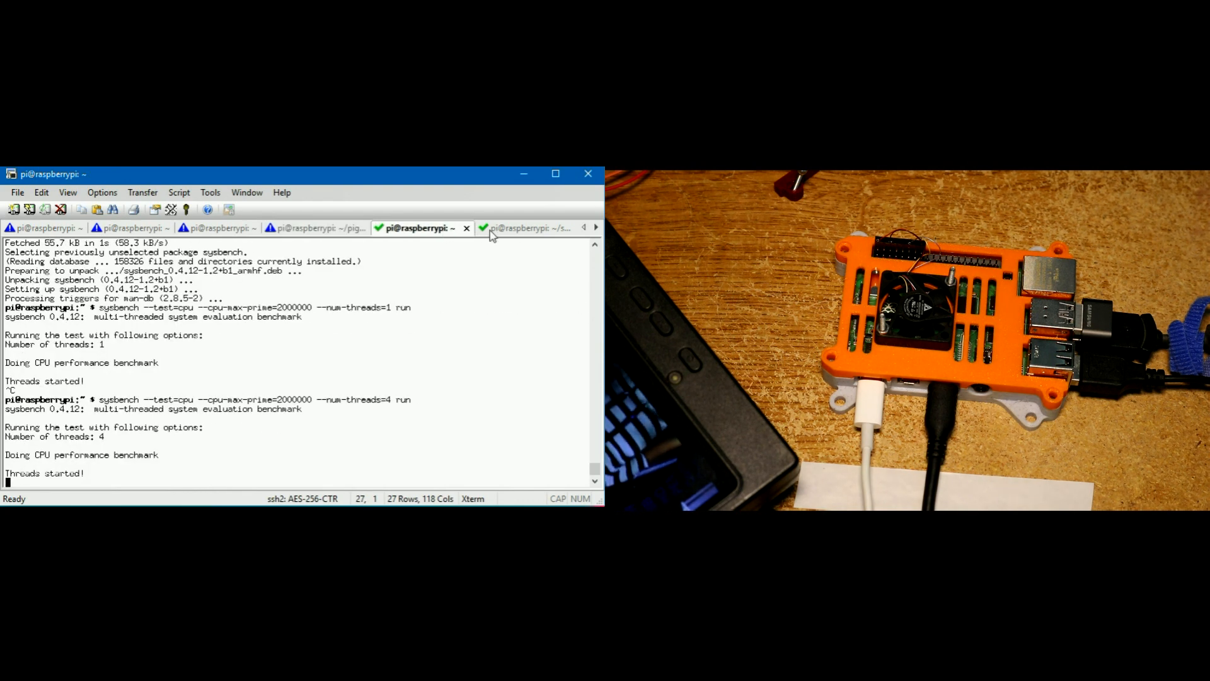
pyautogui.click(527, 229)
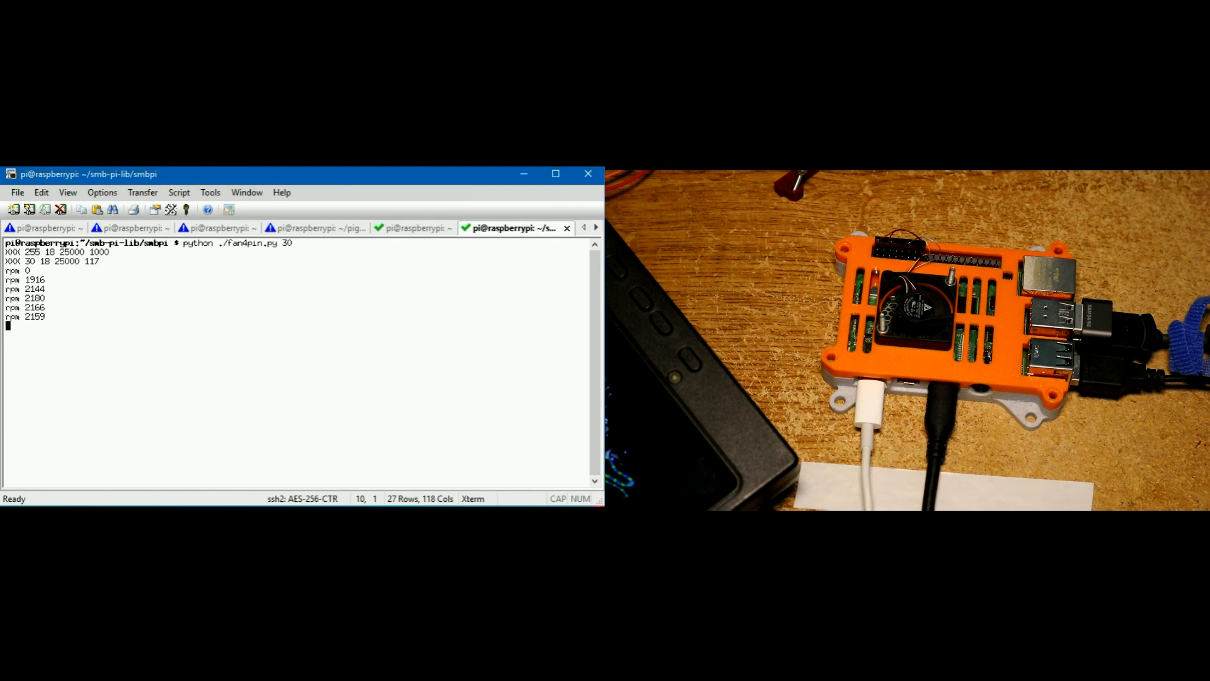
pyautogui.click(44, 228)
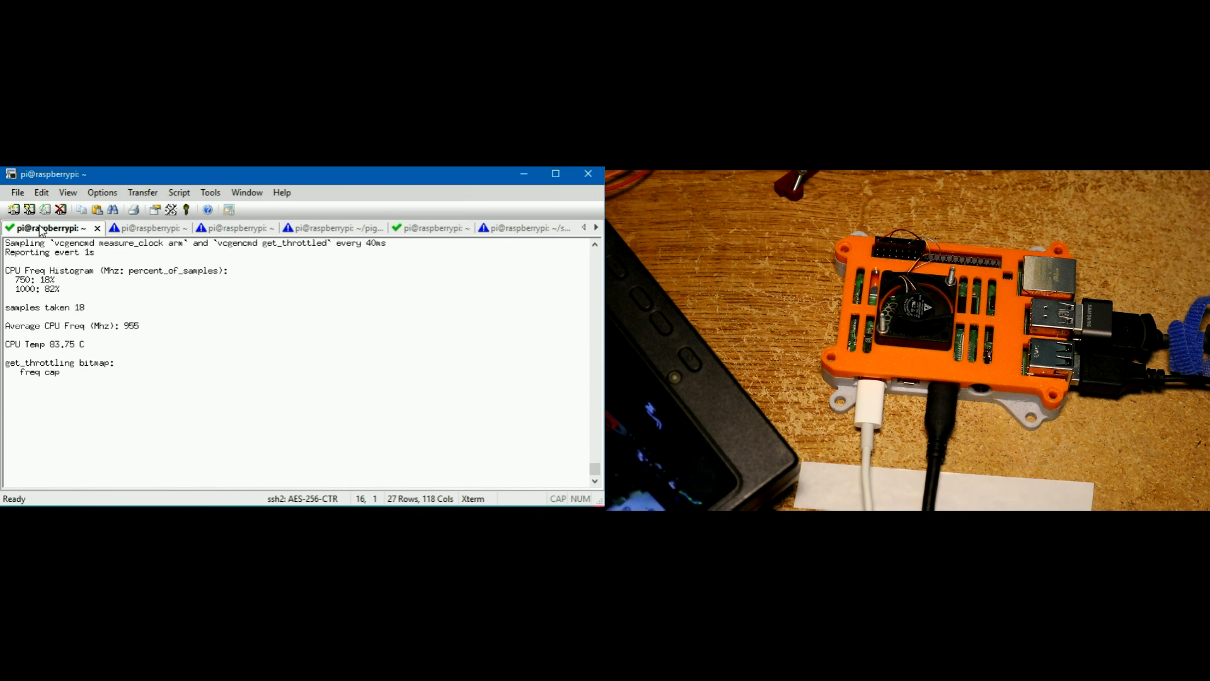
# Stop the fan script, rerun python ./fan4pin.py at setting 60, and confirm 1500 MHz unthrottled on the monitor
pyautogui.click(524, 227)
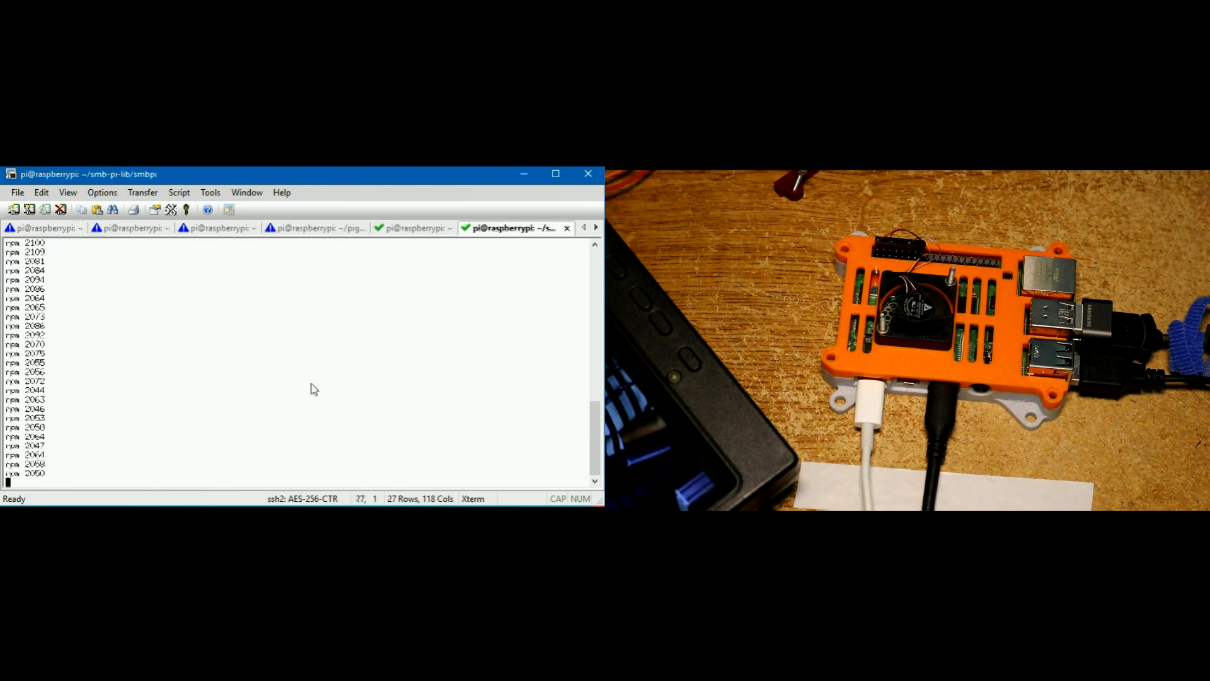
pyautogui.press('ctrl+c')
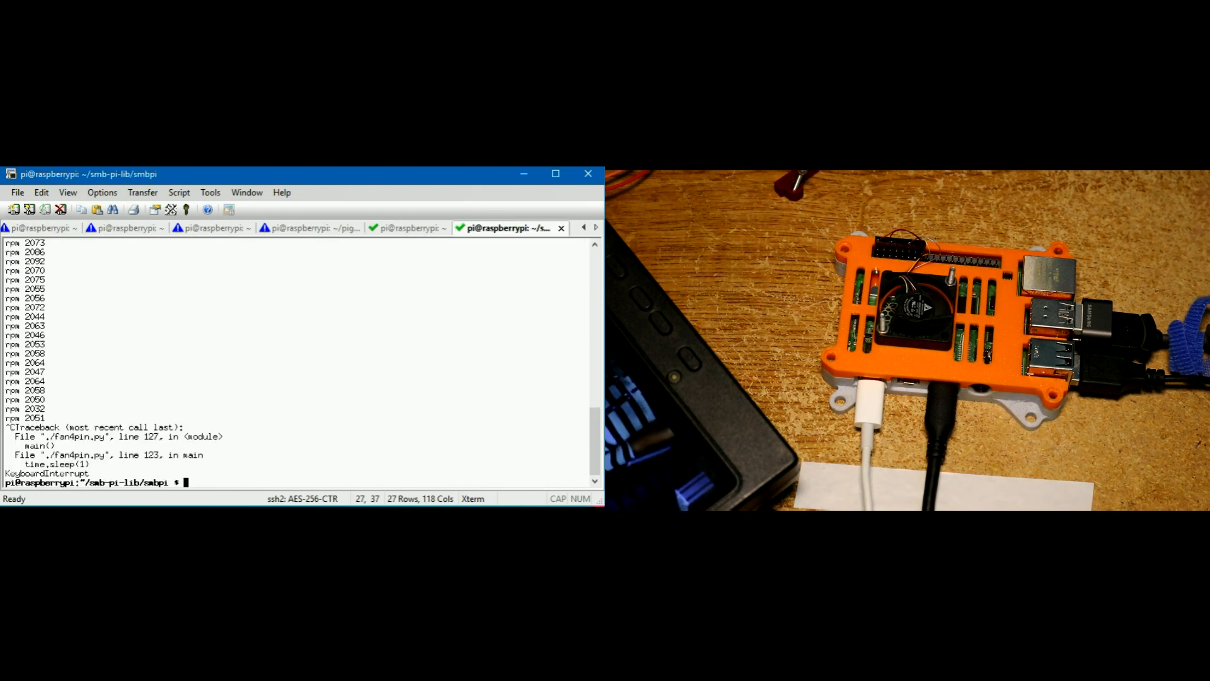
pyautogui.write('python ./fan4pin.py 4')
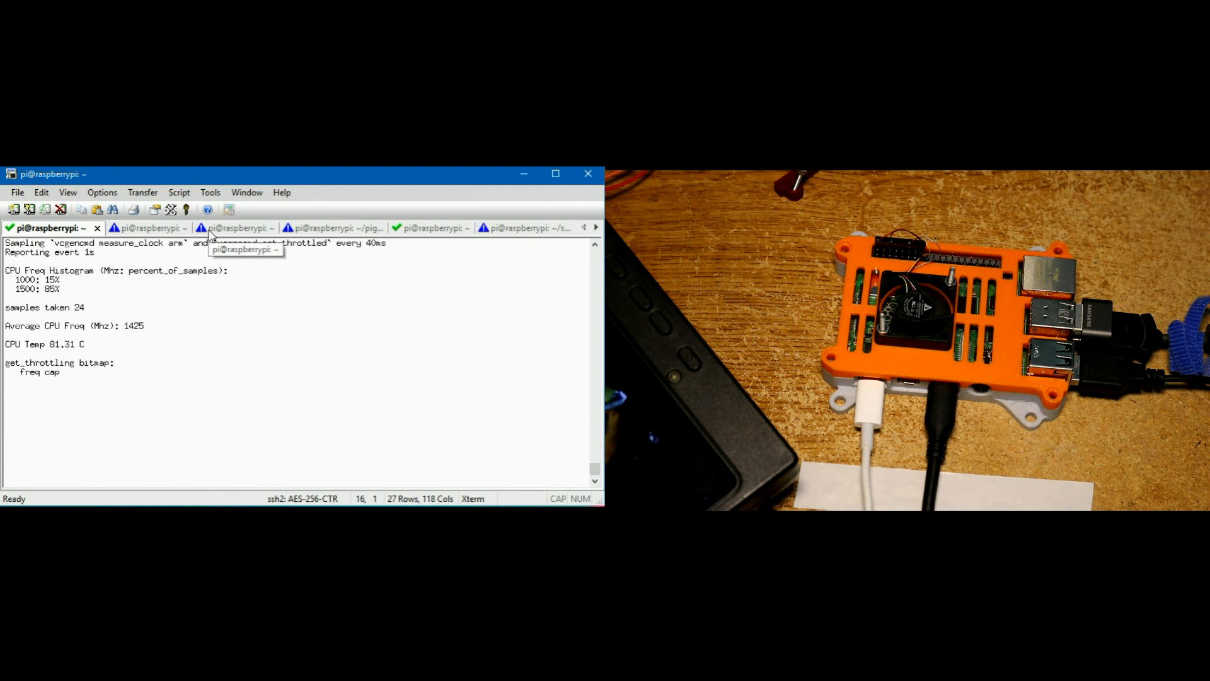
pyautogui.click(511, 227)
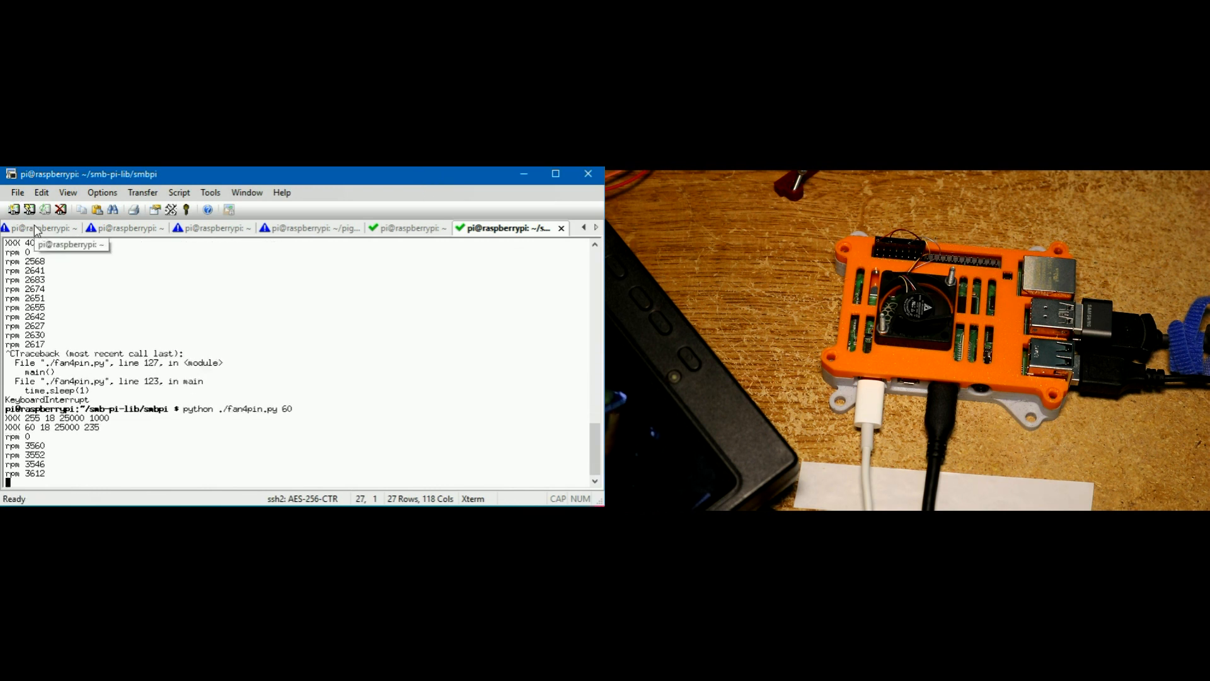
pyautogui.click(41, 228)
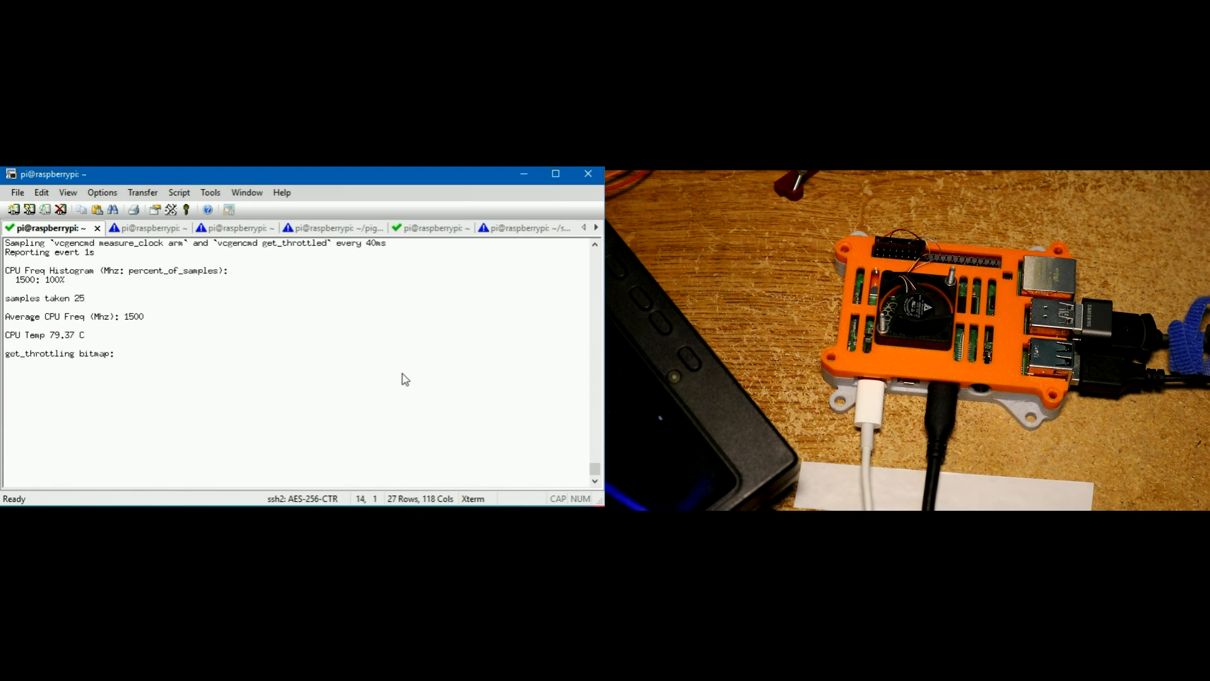
# Run the fan at setting 255 (about 9700 rpm) and confirm the monitor holds 1500 MHz near 72 °C
pyautogui.click(511, 227)
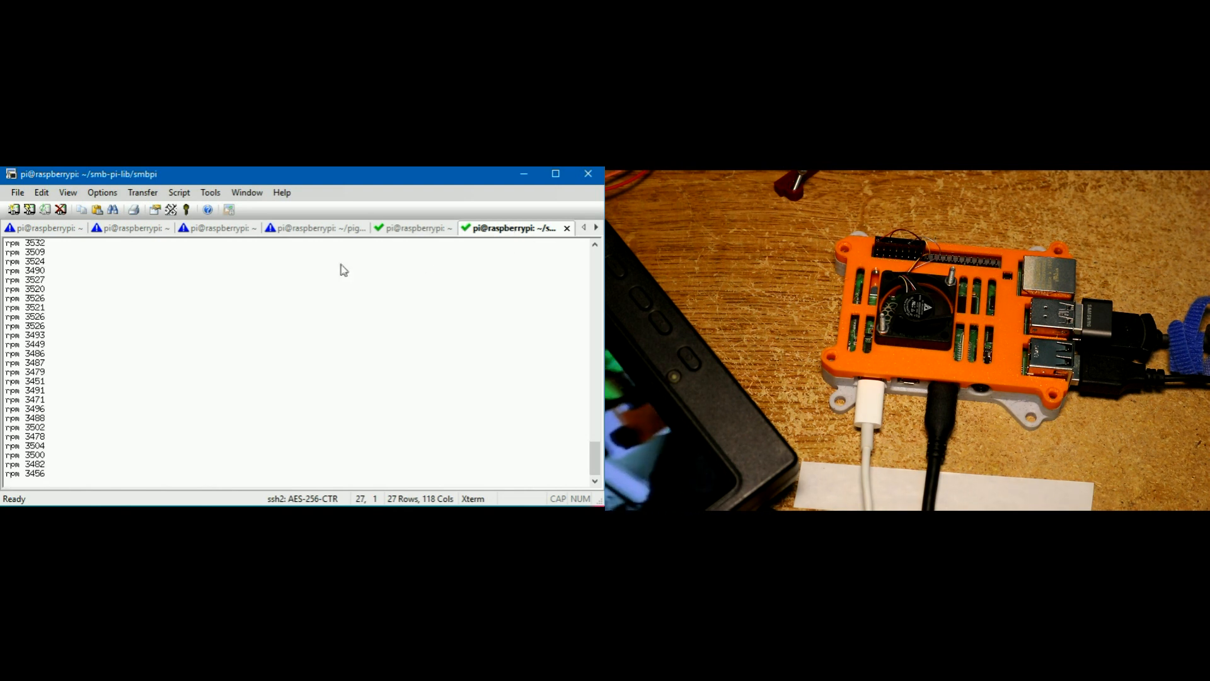
pyautogui.click(42, 228)
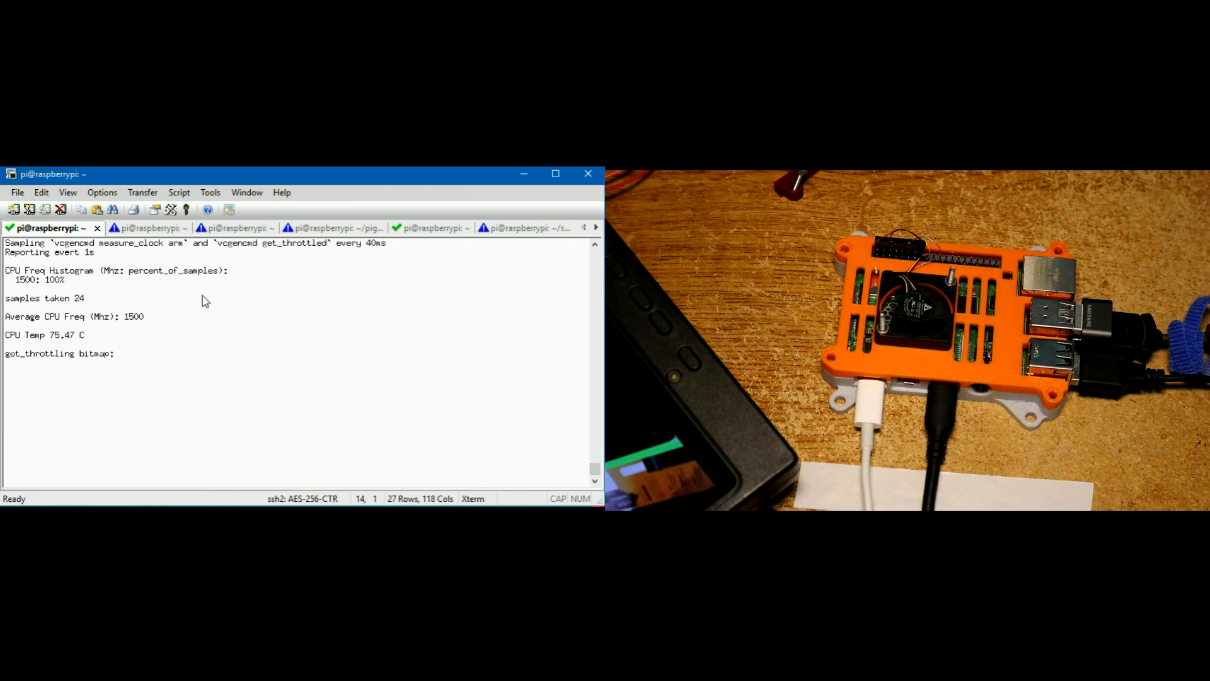
pyautogui.click(526, 227)
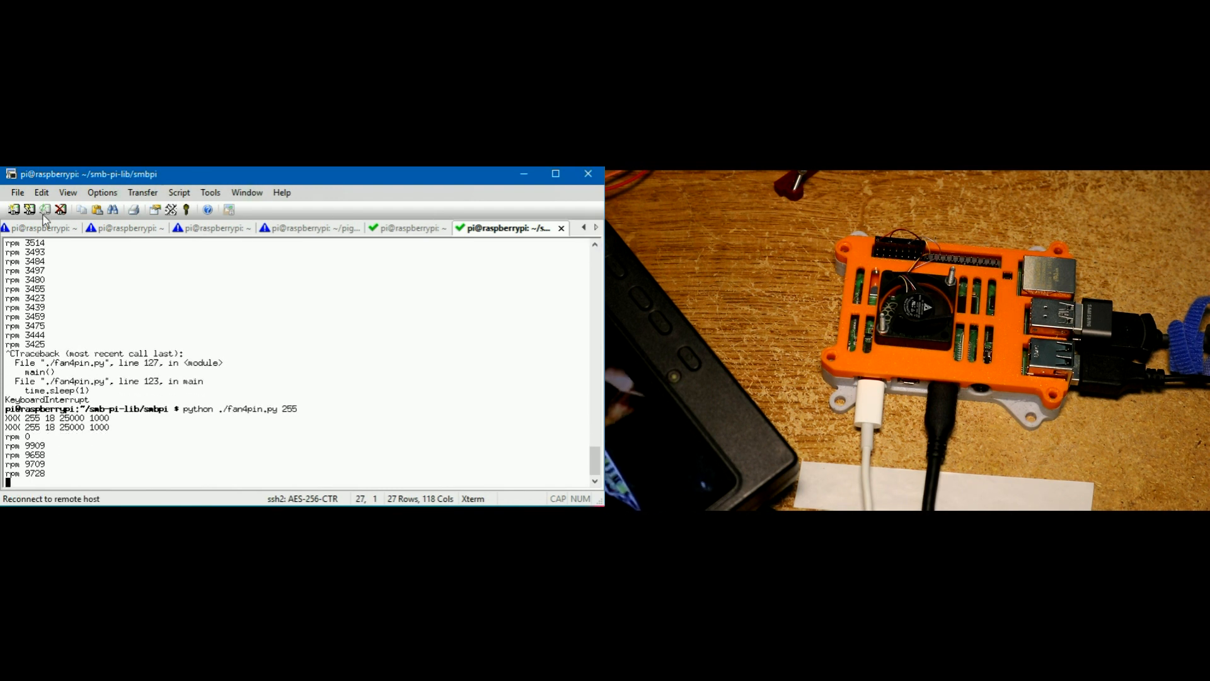
pyautogui.click(38, 227)
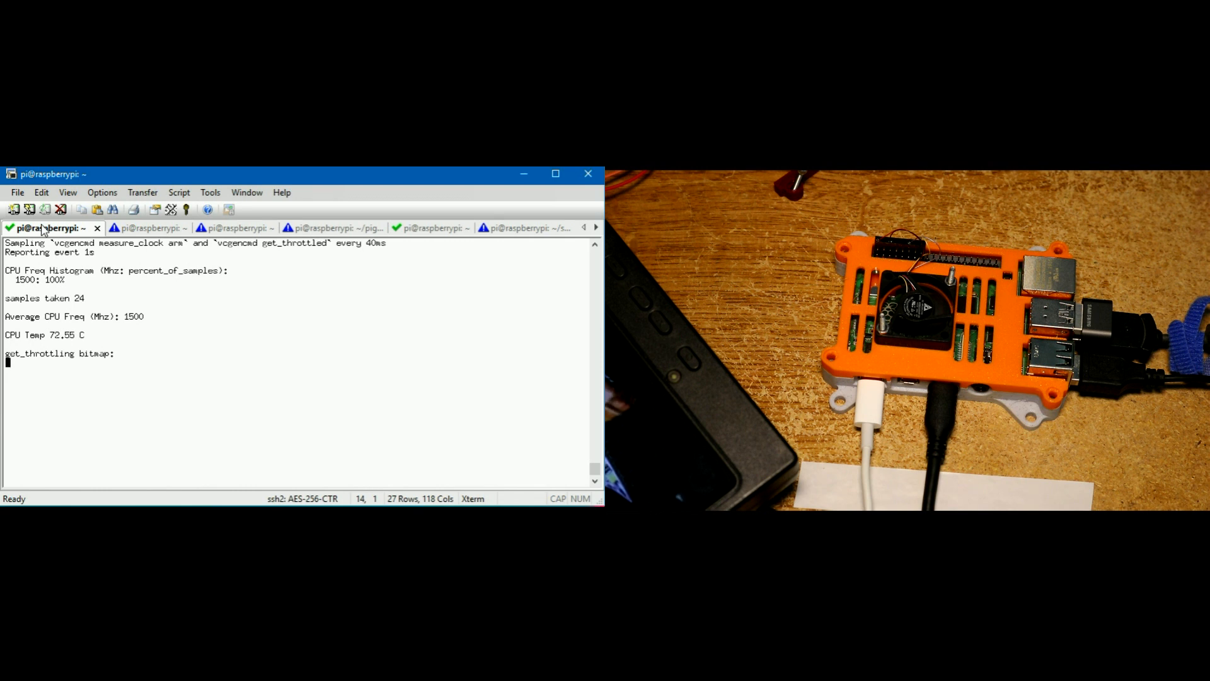